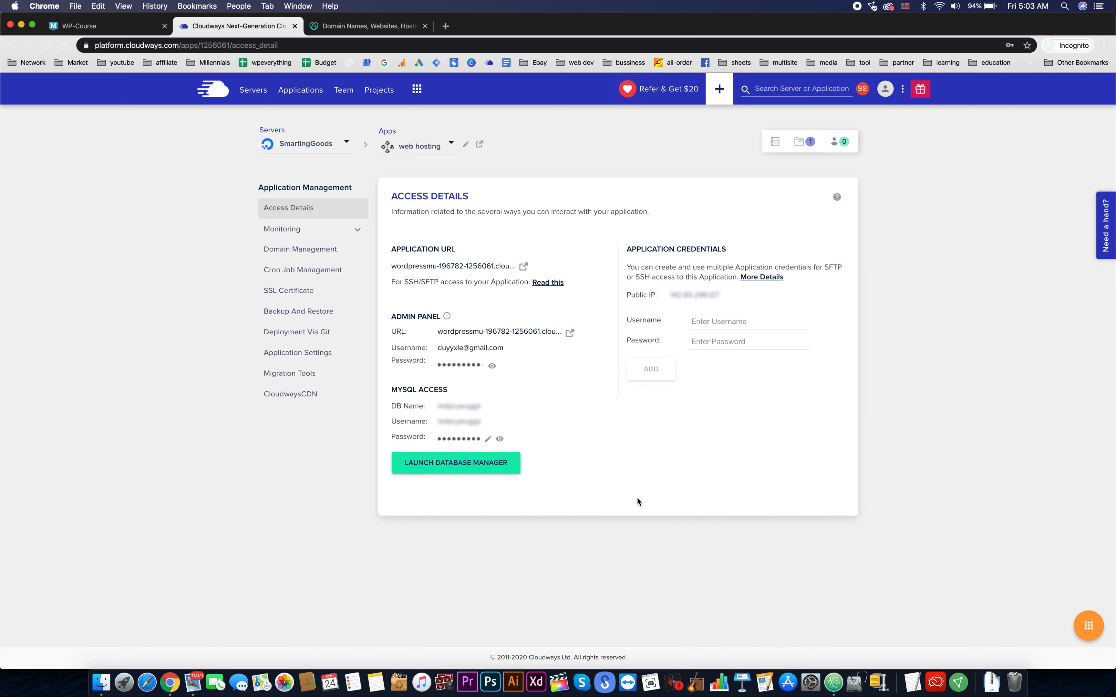
{"action": "mouse_move", "coordinate": [768, 464]}
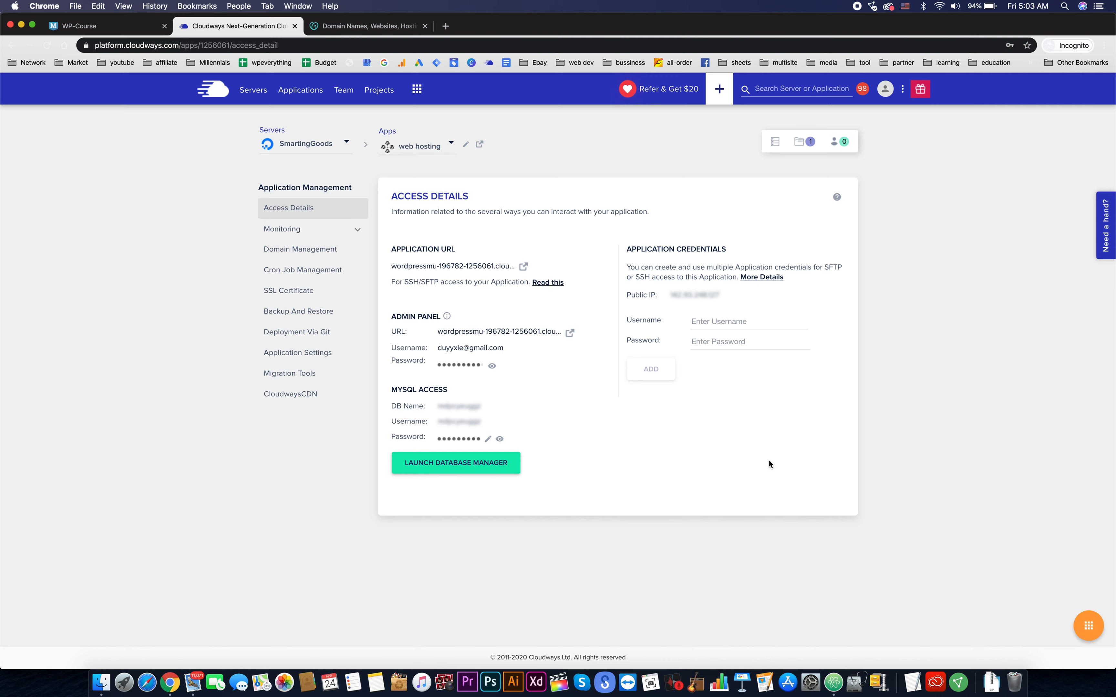
{"action": "mouse_move", "coordinate": [693, 295]}
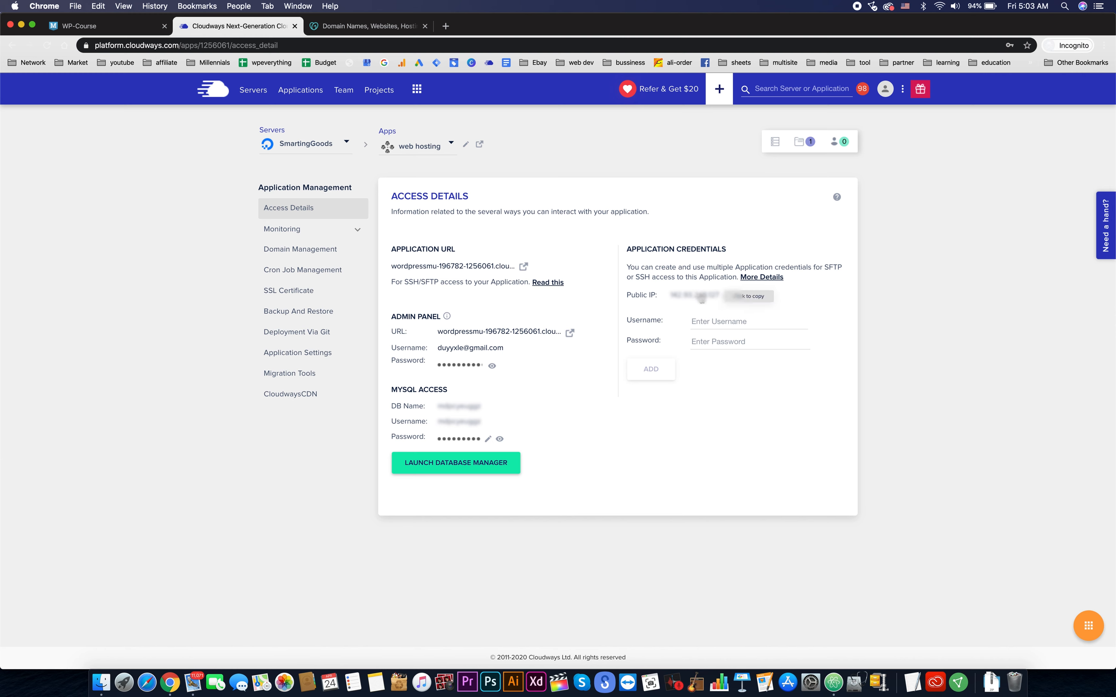
Copy the server's Public IP from the application's Access Details.
{"action": "left_click", "coordinate": [748, 295]}
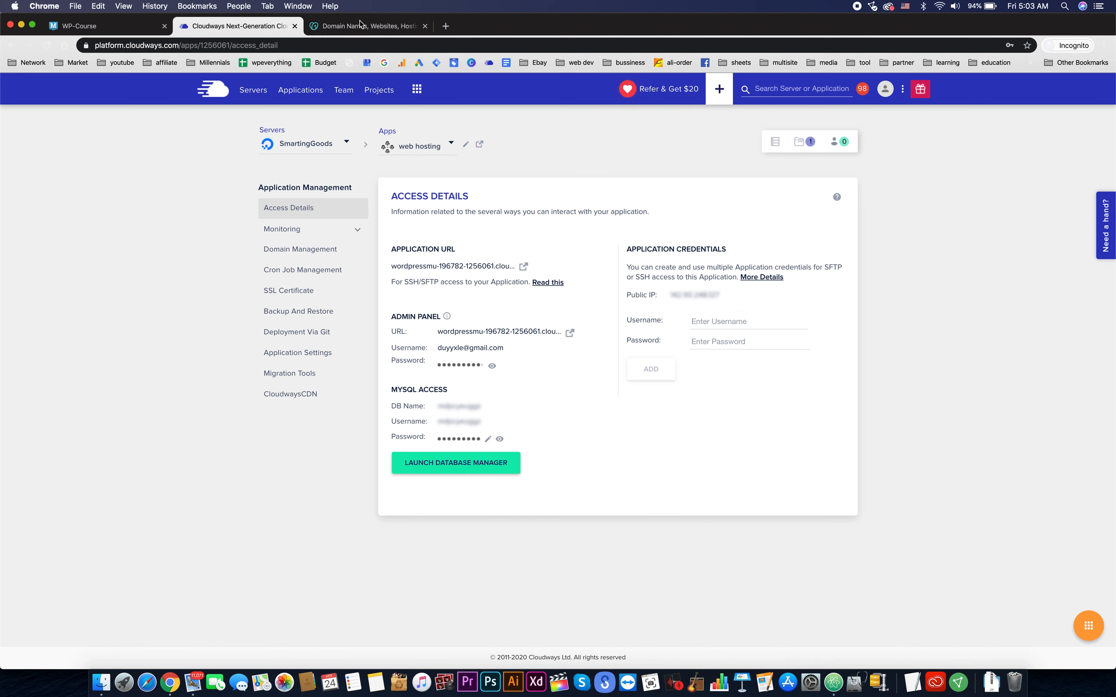
Sign in to GoDaddy with the saved credentials and land on My Products.
{"action": "left_click", "coordinate": [365, 26]}
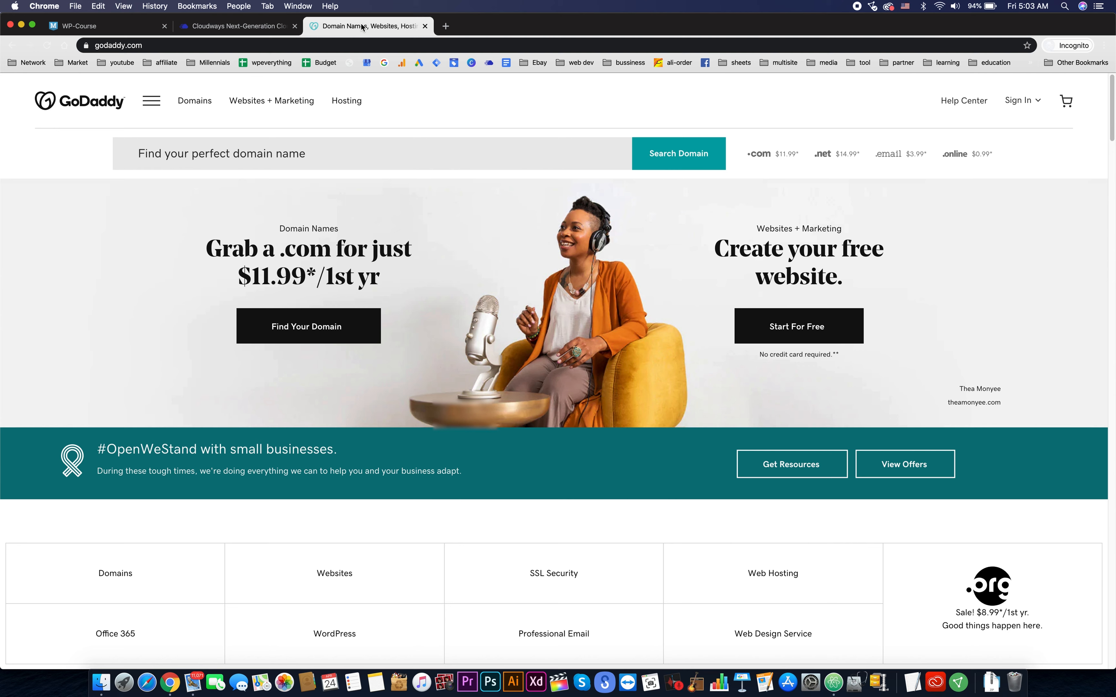
{"action": "mouse_move", "coordinate": [1026, 100]}
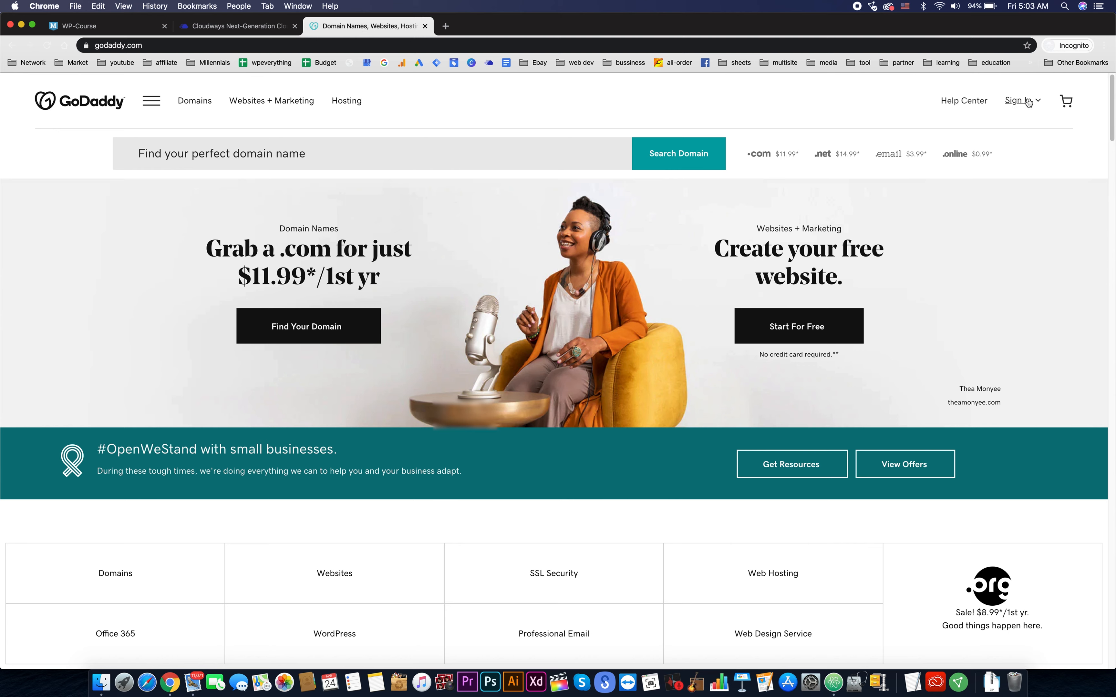
{"action": "left_click", "coordinate": [1018, 100]}
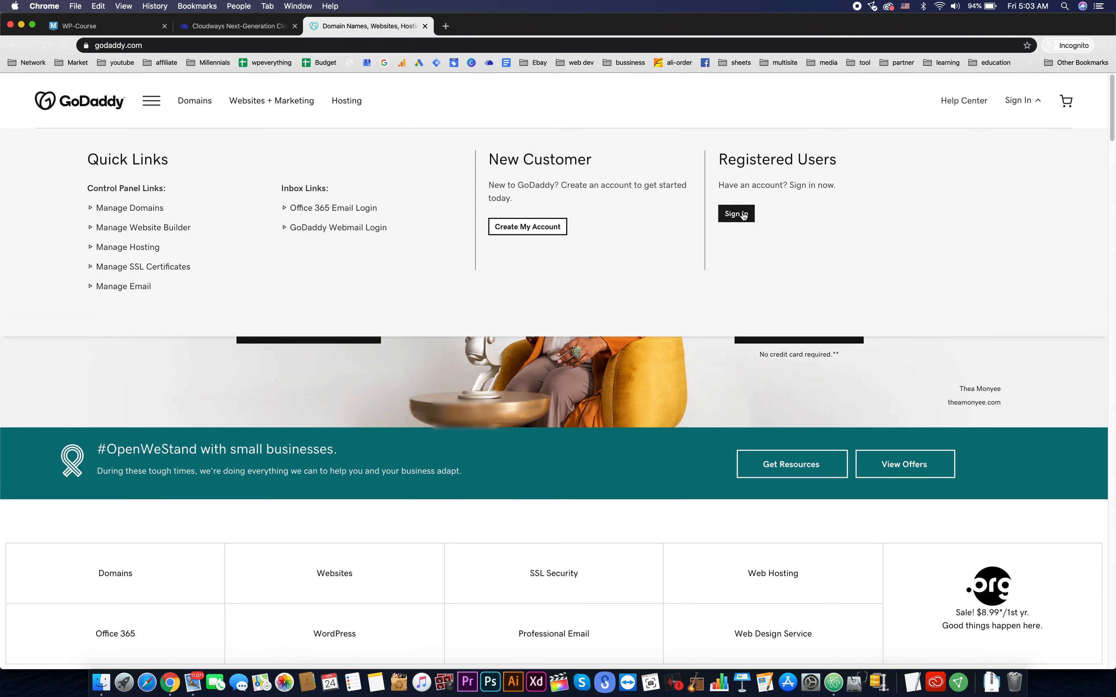
{"action": "left_click", "coordinate": [735, 214]}
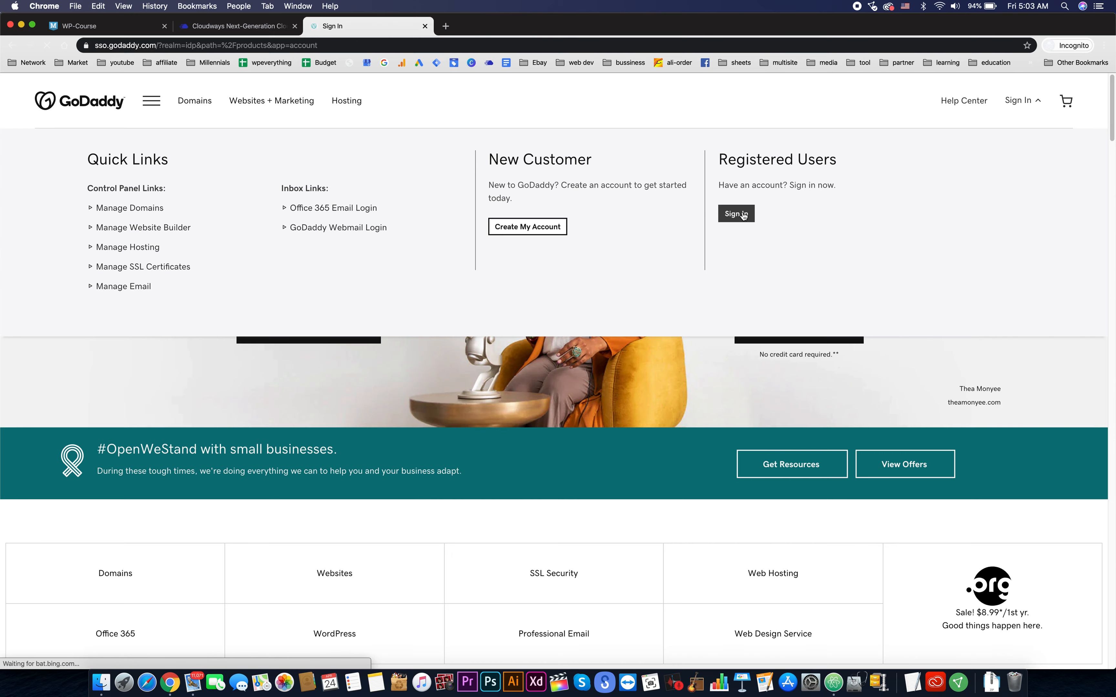
{"action": "left_click", "coordinate": [736, 214]}
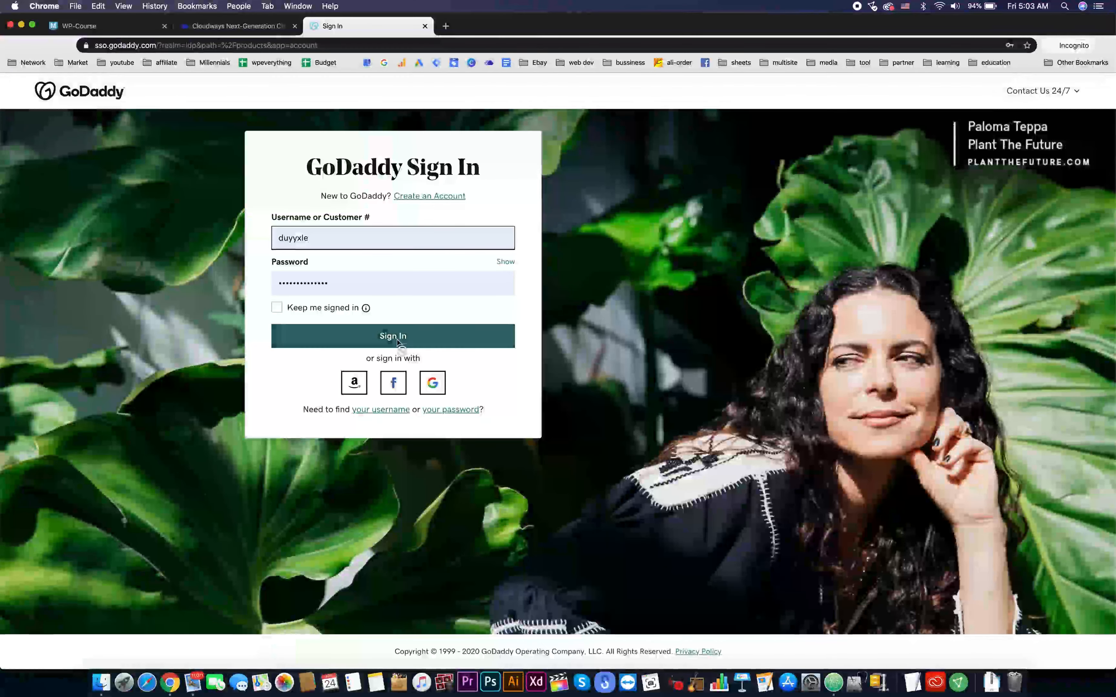
{"action": "left_click", "coordinate": [392, 336]}
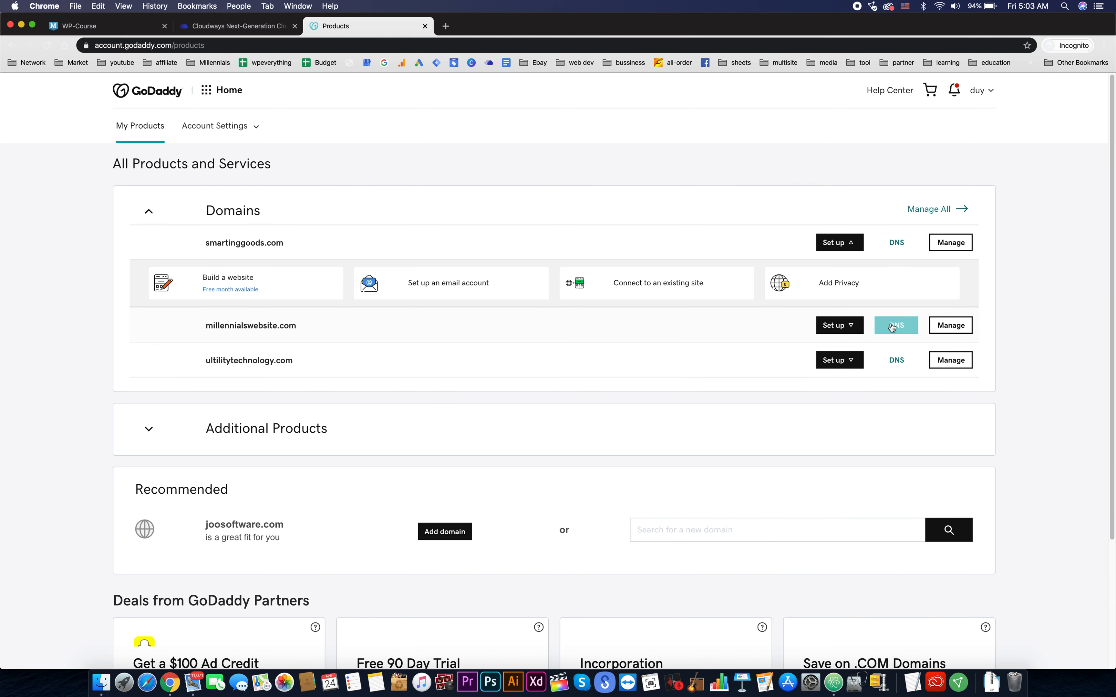
Add a new DNS record of type A for millennialswebsite.com.
{"action": "left_click", "coordinate": [895, 325]}
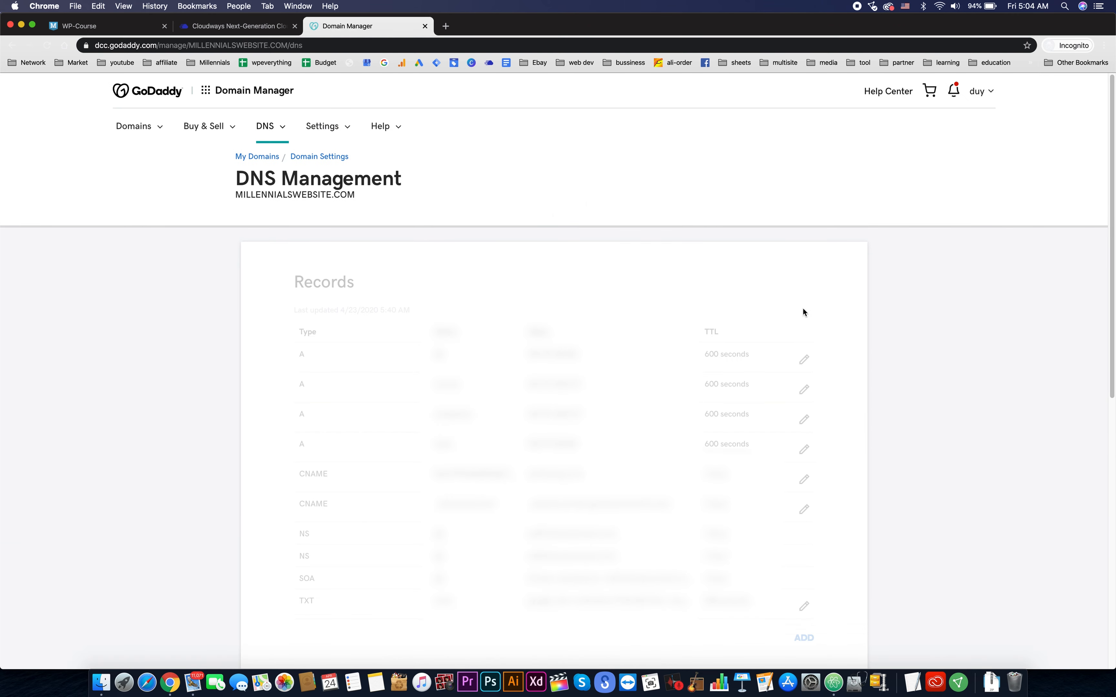
{"action": "scroll", "scroll_direction": "down", "scroll_amount": 3}
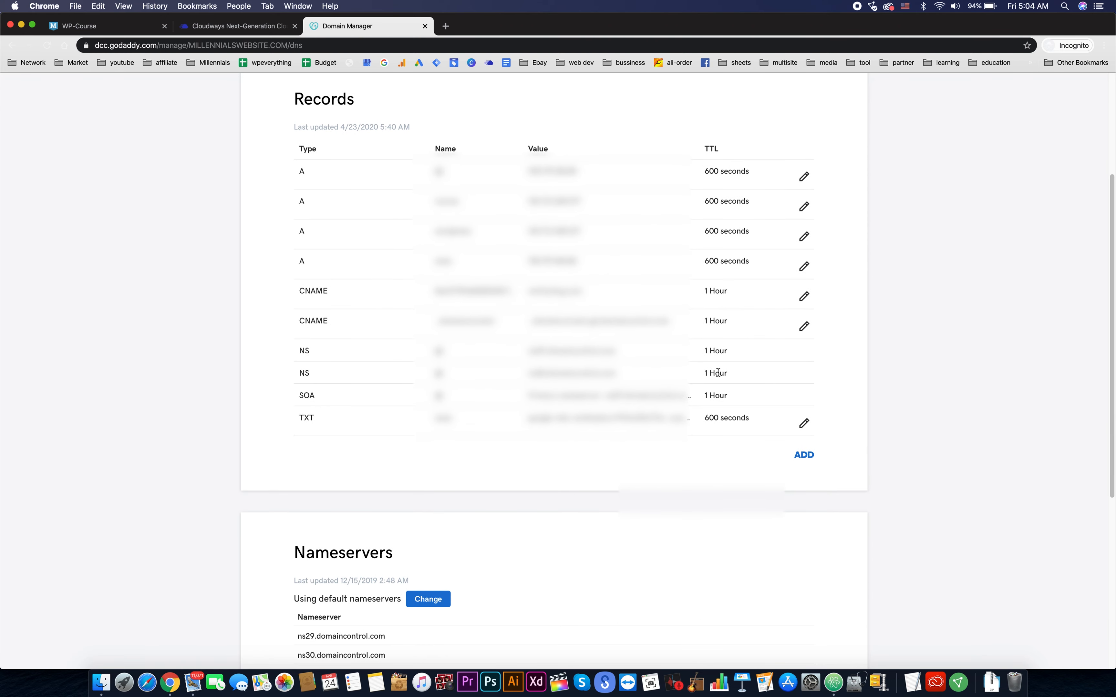
{"action": "left_click", "coordinate": [803, 455]}
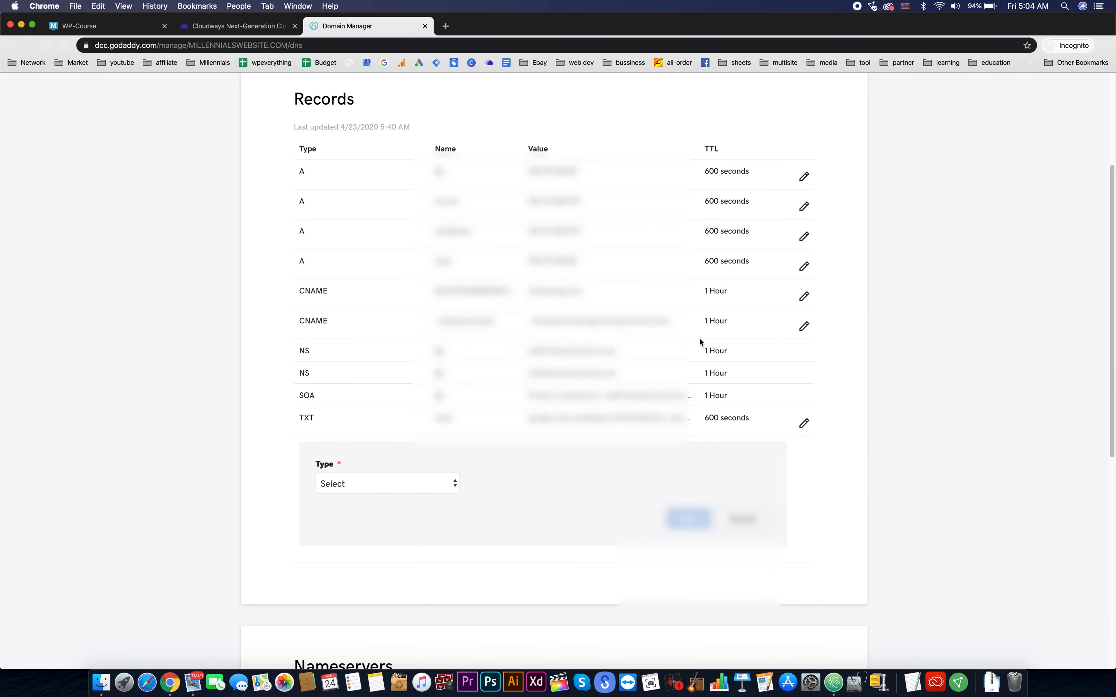
{"action": "left_click", "coordinate": [386, 483]}
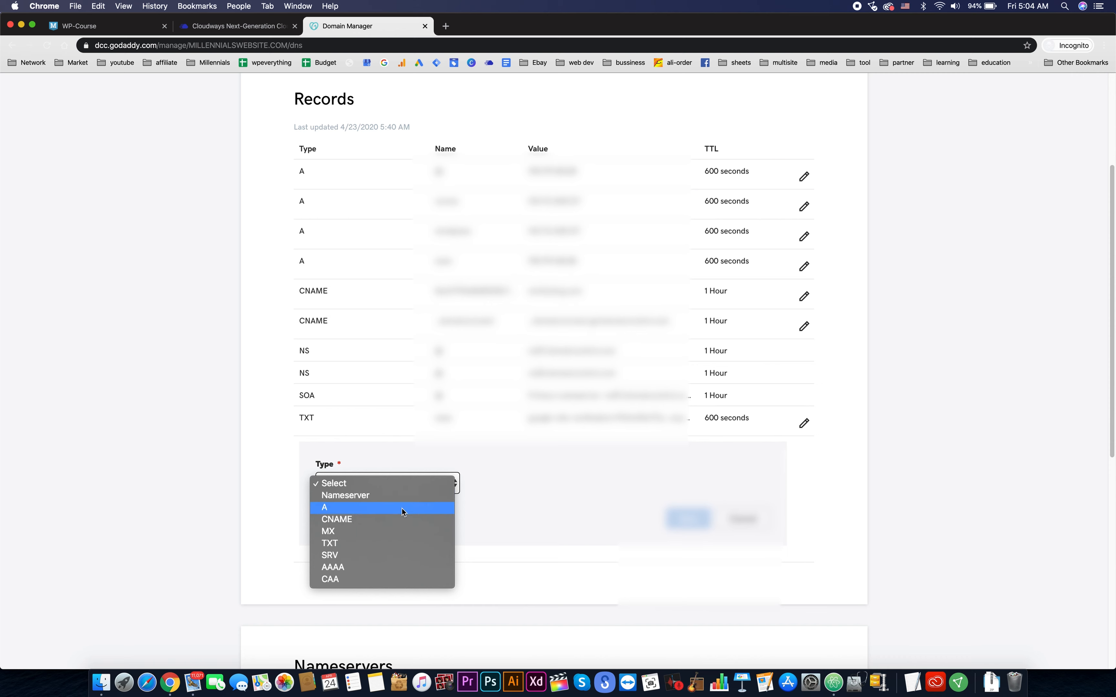
{"action": "left_click", "coordinate": [324, 507]}
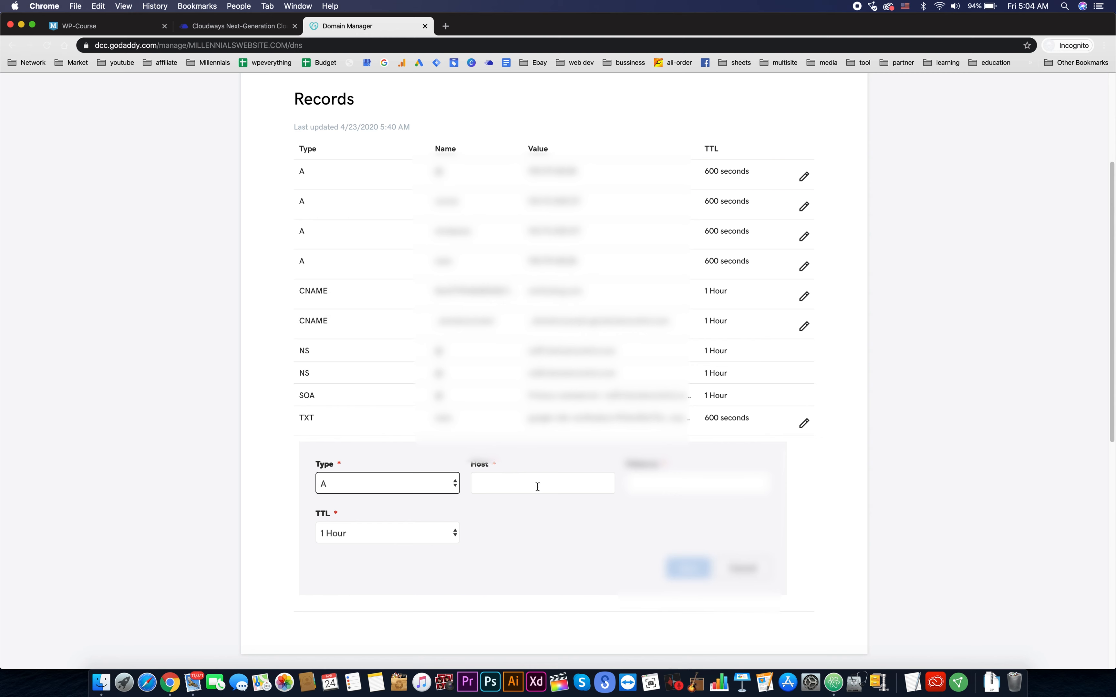
Save an A record with host 'hosting', the copied IP and a custom 600-second TTL.
{"action": "type", "text": "host"}
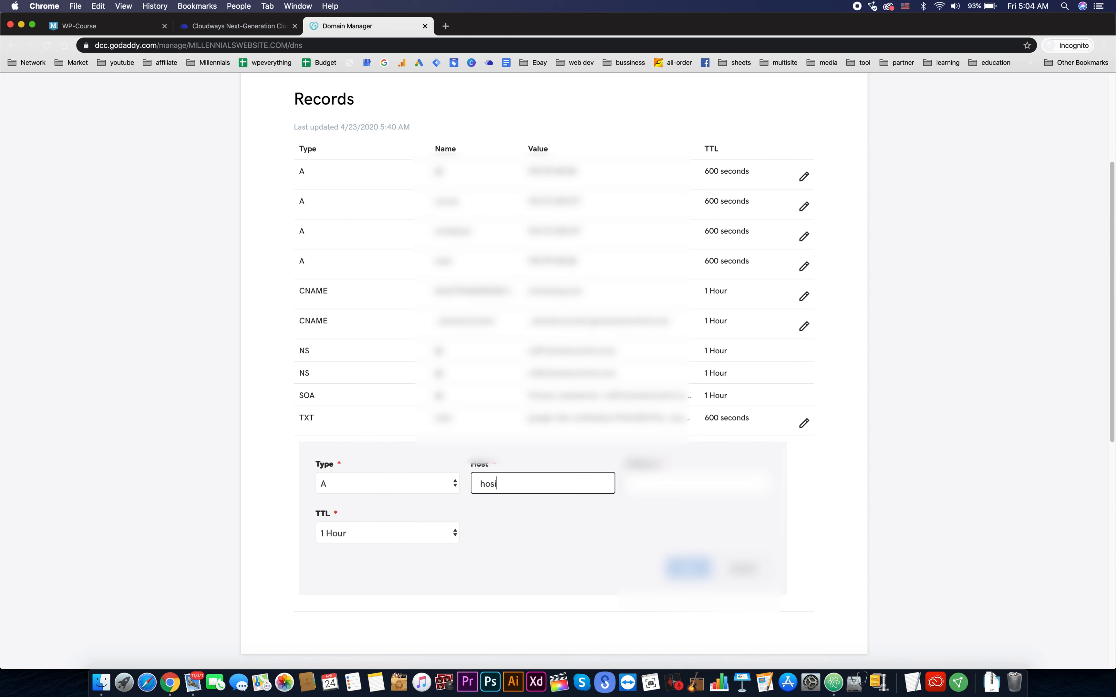
{"action": "type", "text": "ting"}
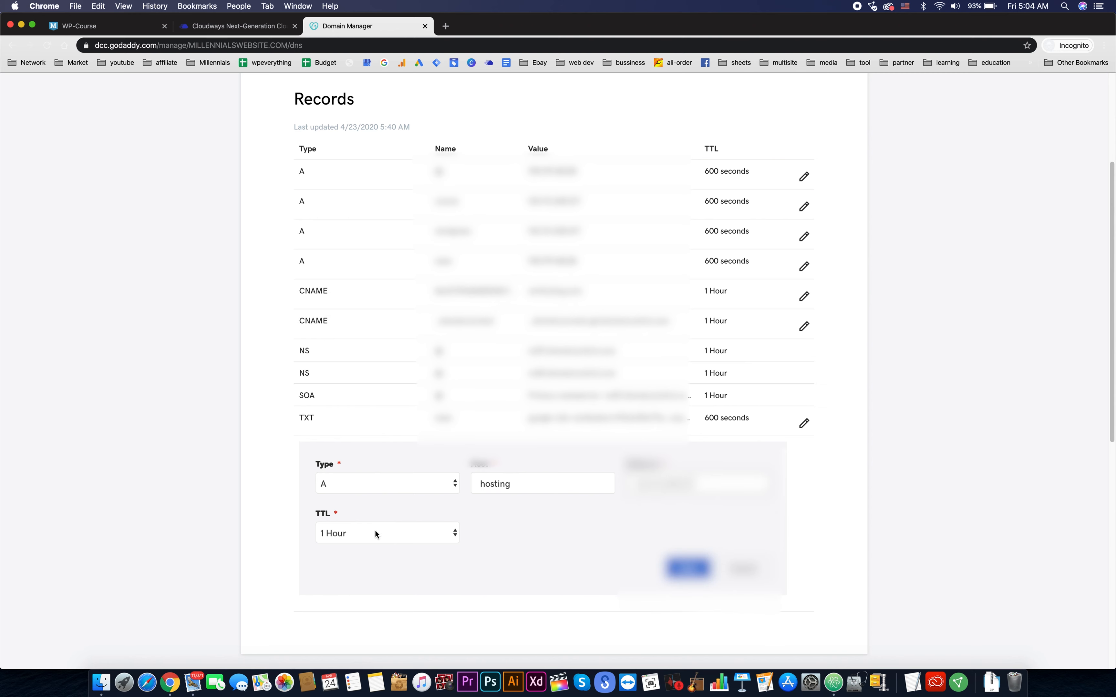
{"action": "left_click", "coordinate": [387, 533]}
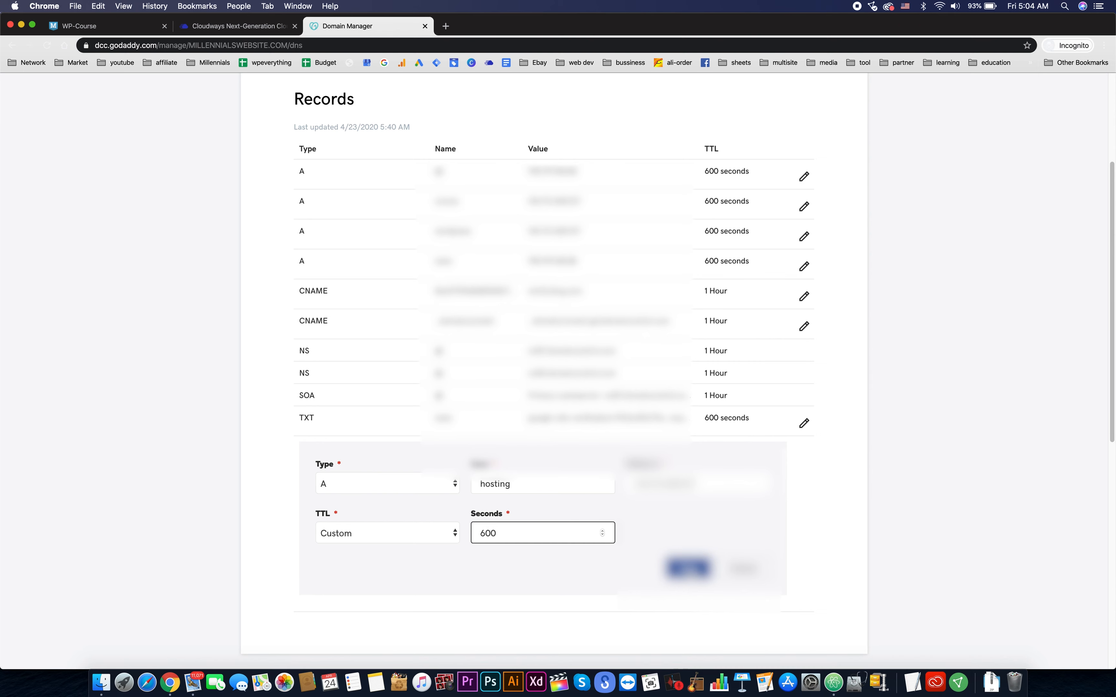
{"action": "left_click", "coordinate": [687, 569]}
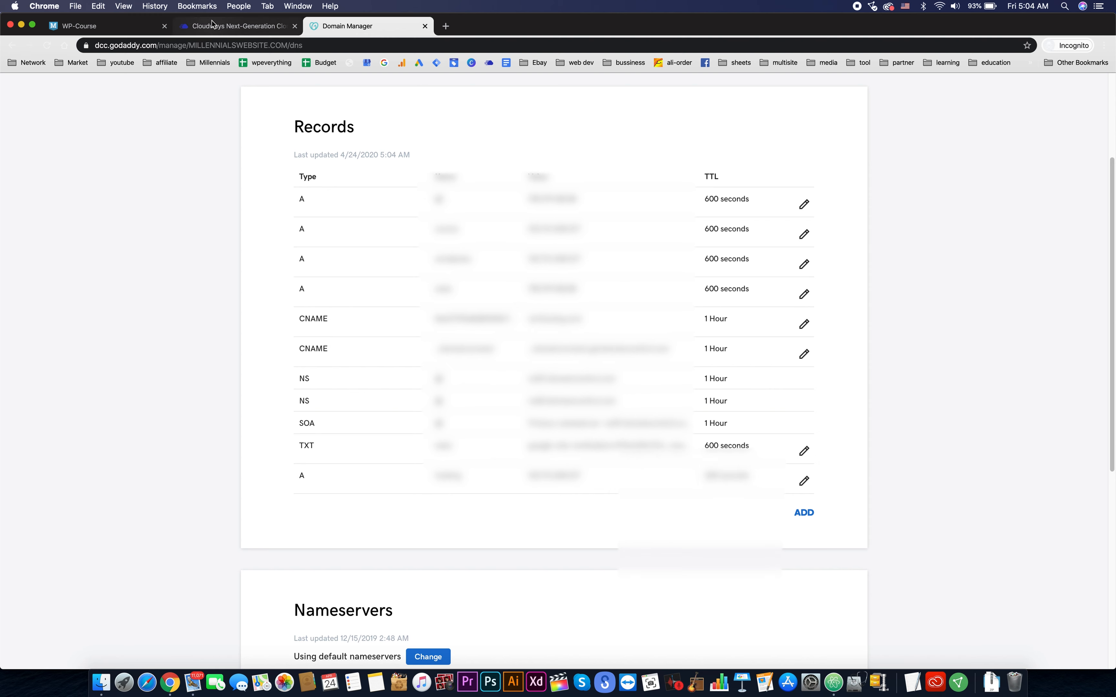
{"action": "mouse_move", "coordinate": [238, 26]}
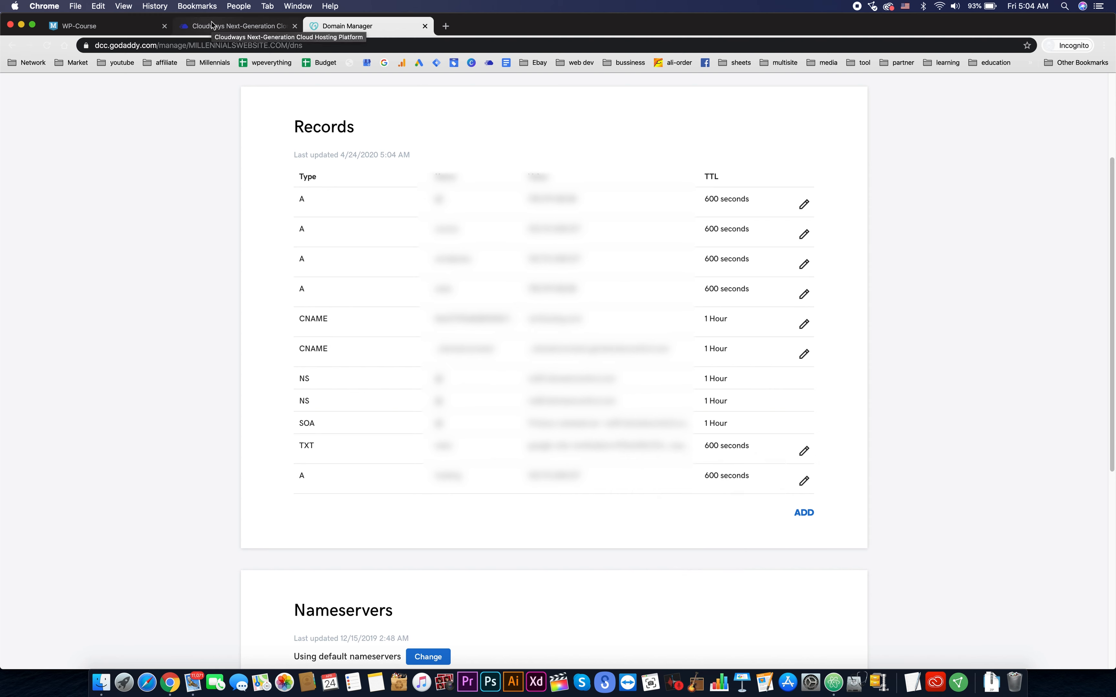
Set hosting.millennialswebsite.com as the app's Primary Domain in Domain Management and save.
{"action": "left_click", "coordinate": [235, 25]}
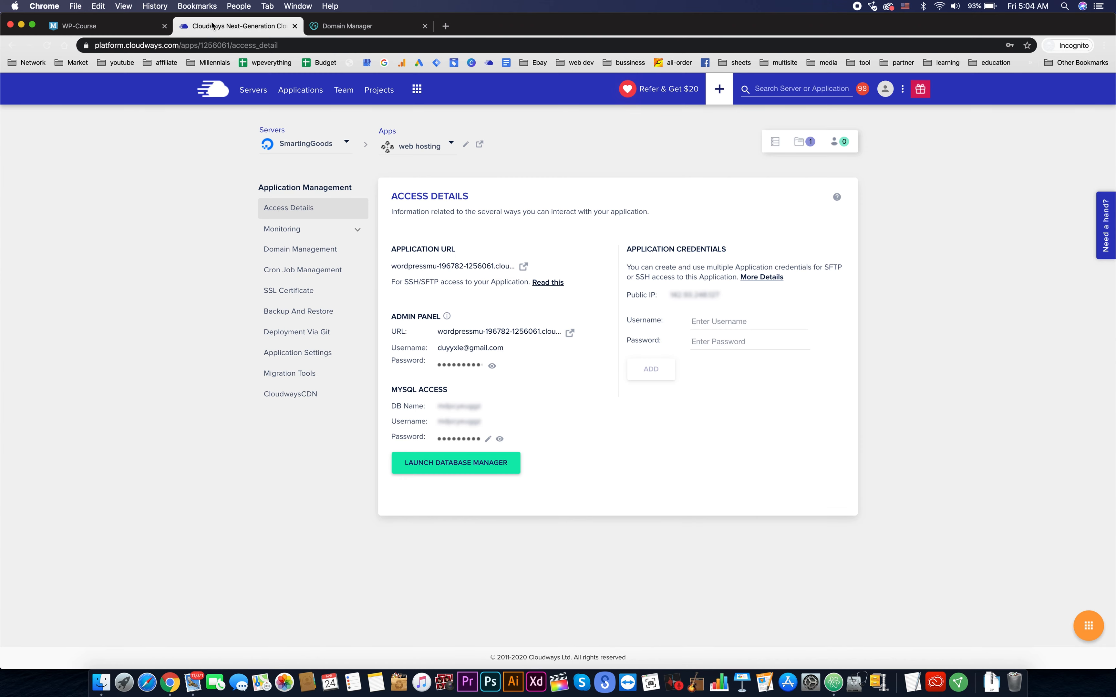
{"action": "mouse_move", "coordinate": [300, 249]}
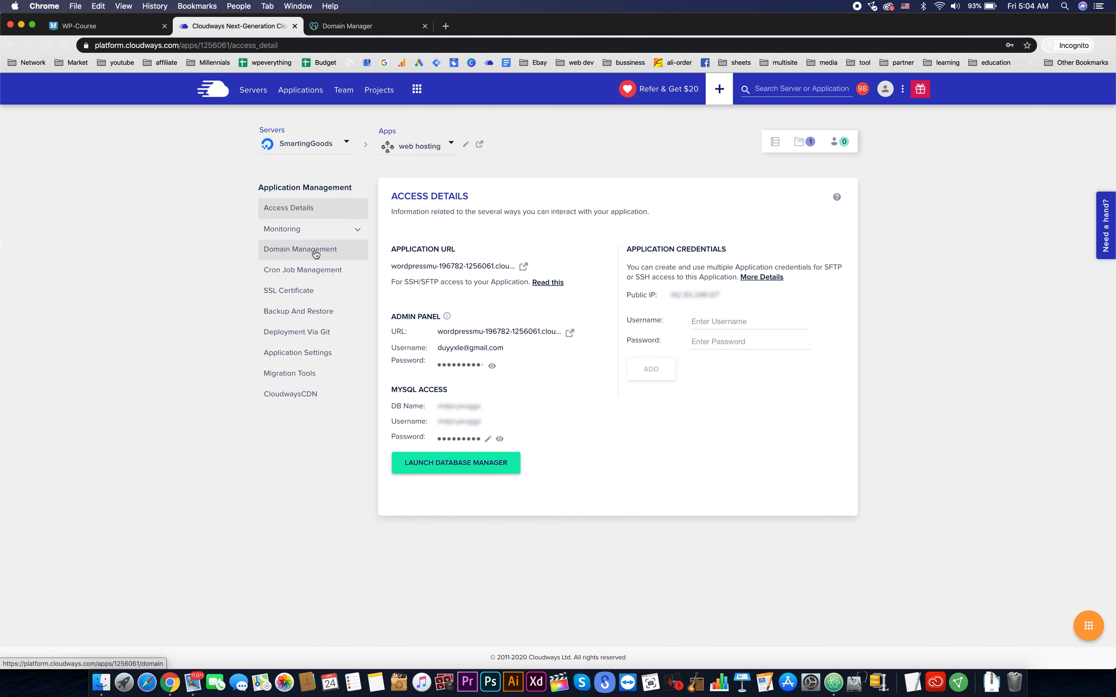
{"action": "left_click", "coordinate": [300, 249]}
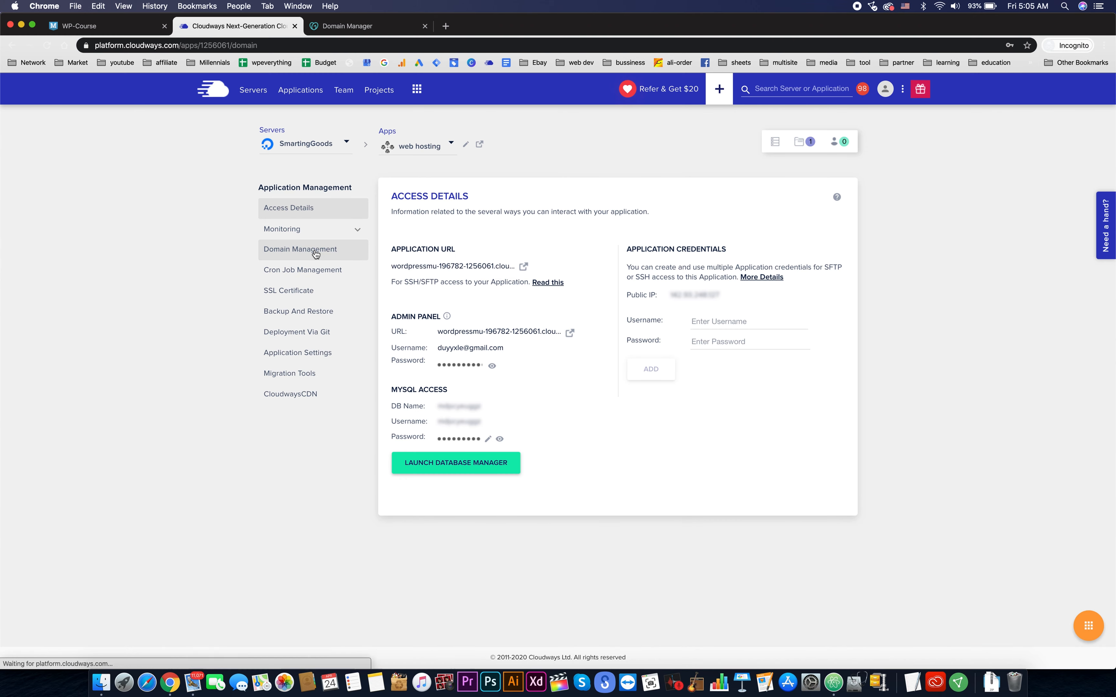
{"action": "left_click", "coordinate": [300, 250]}
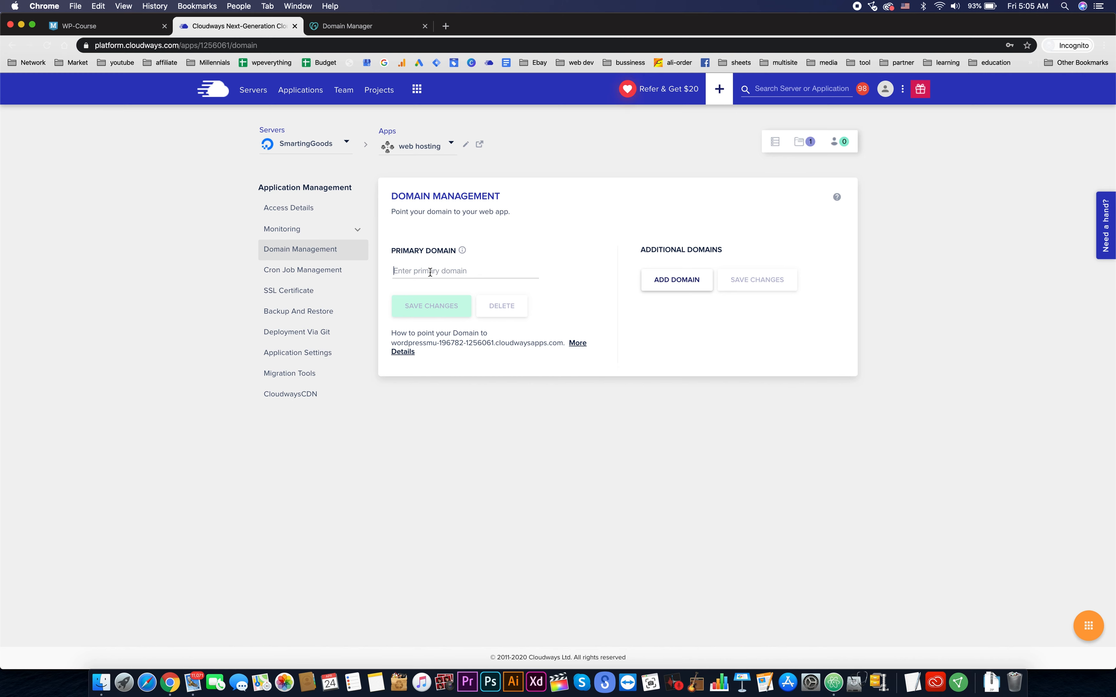
{"action": "type", "text": "hostin"}
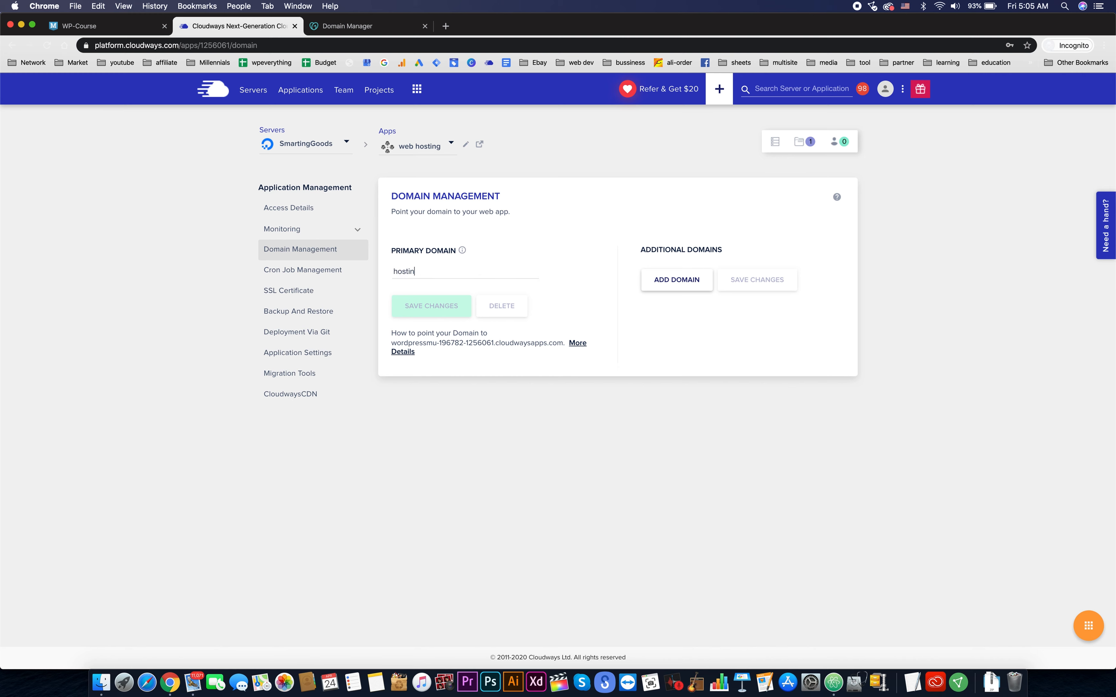
{"action": "type", "text": "g."}
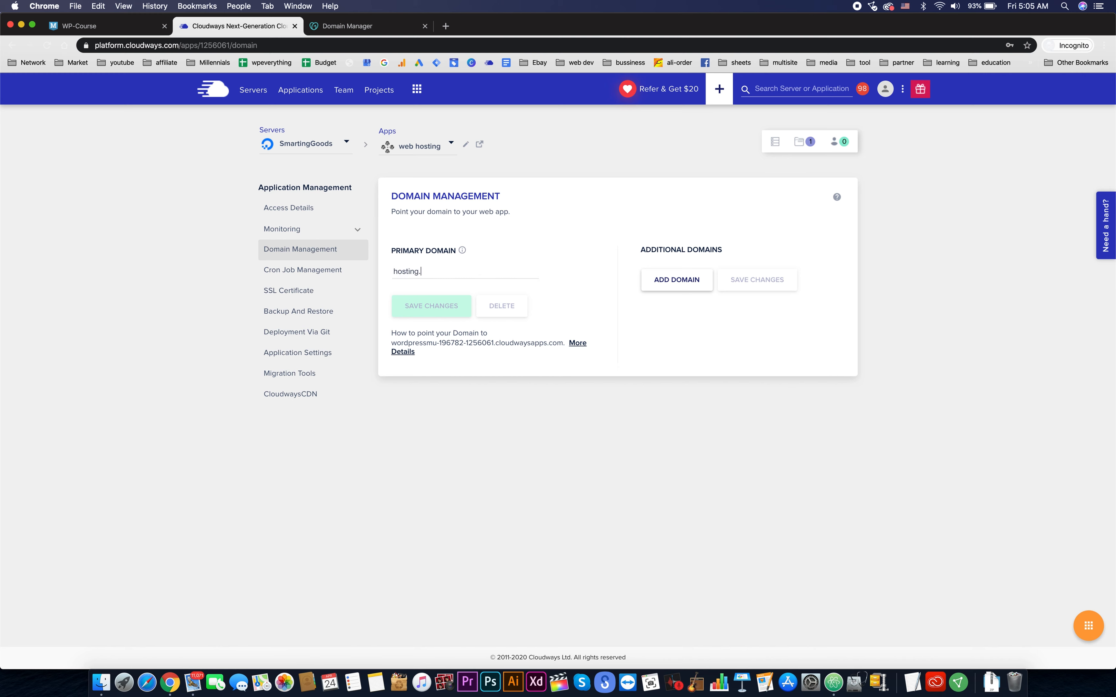
{"action": "type", "text": "millennialswebsite"}
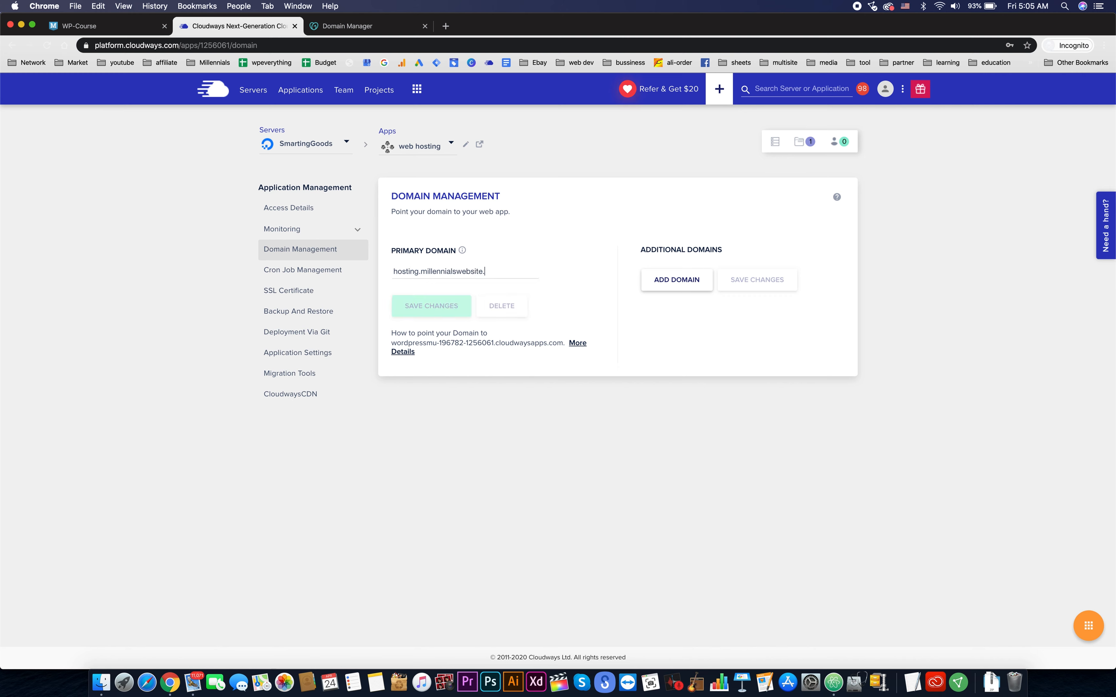
{"action": "type", "text": ".com"}
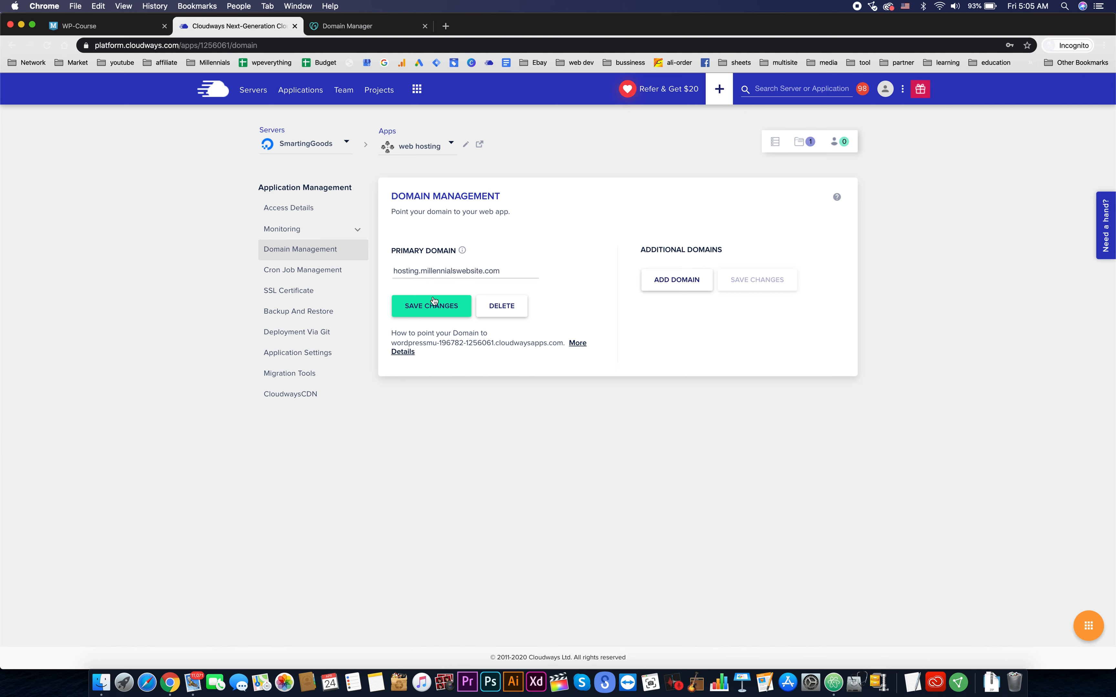
{"action": "left_click", "coordinate": [431, 306]}
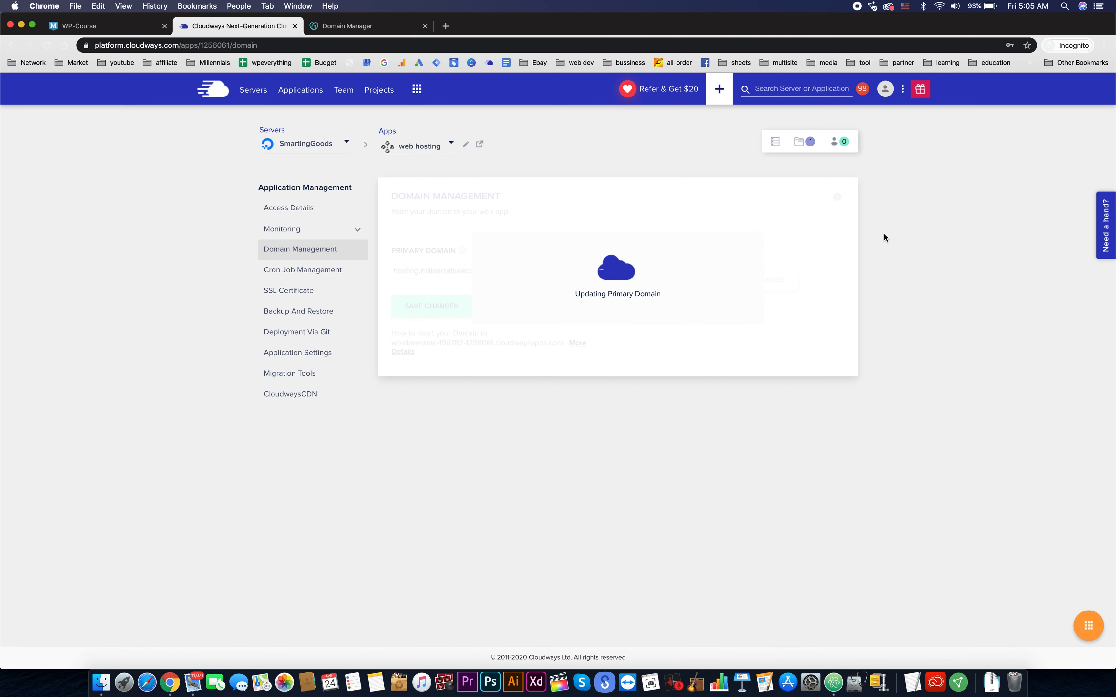
{"action": "mouse_move", "coordinate": [868, 247]}
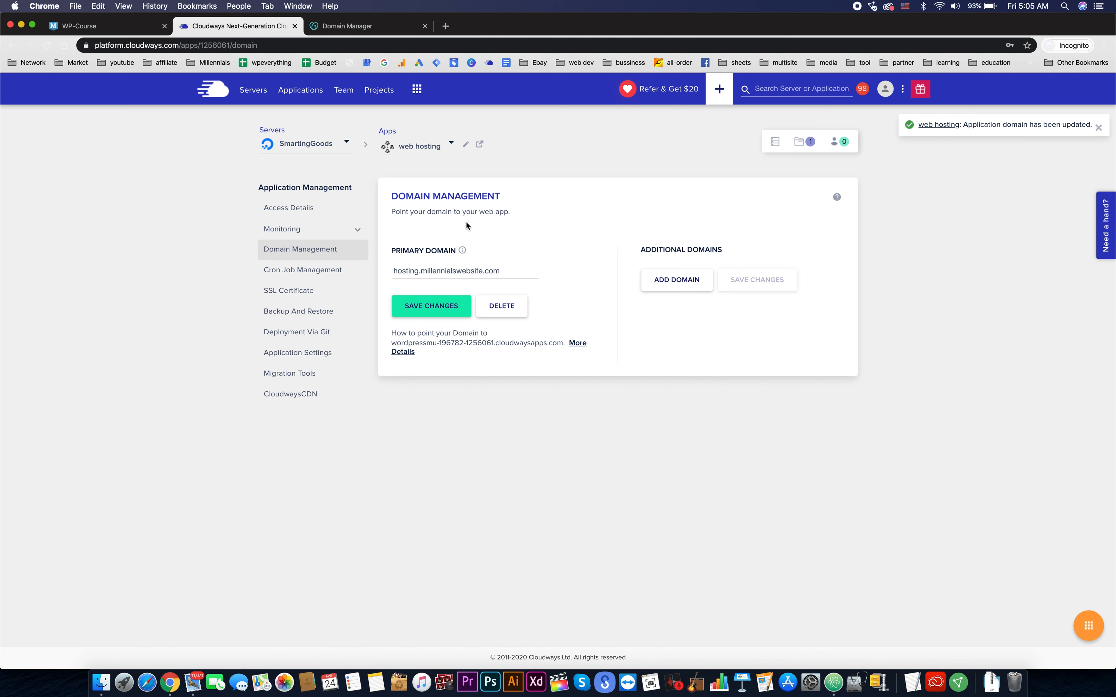
{"action": "mouse_move", "coordinate": [437, 292]}
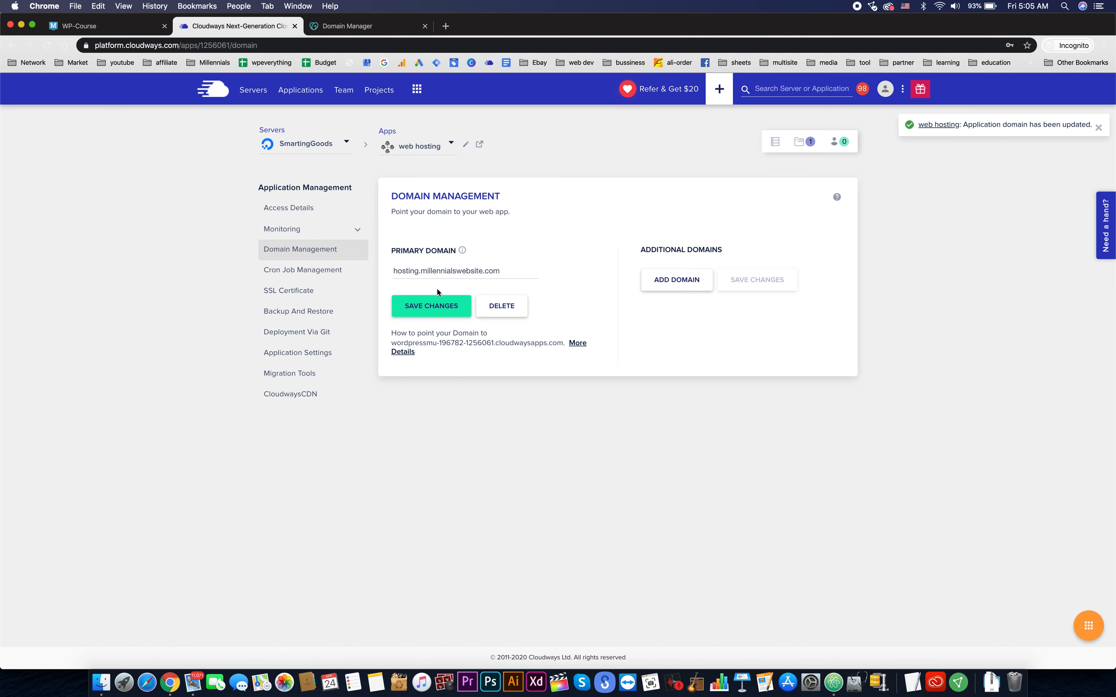
{"action": "mouse_move", "coordinate": [349, 291]}
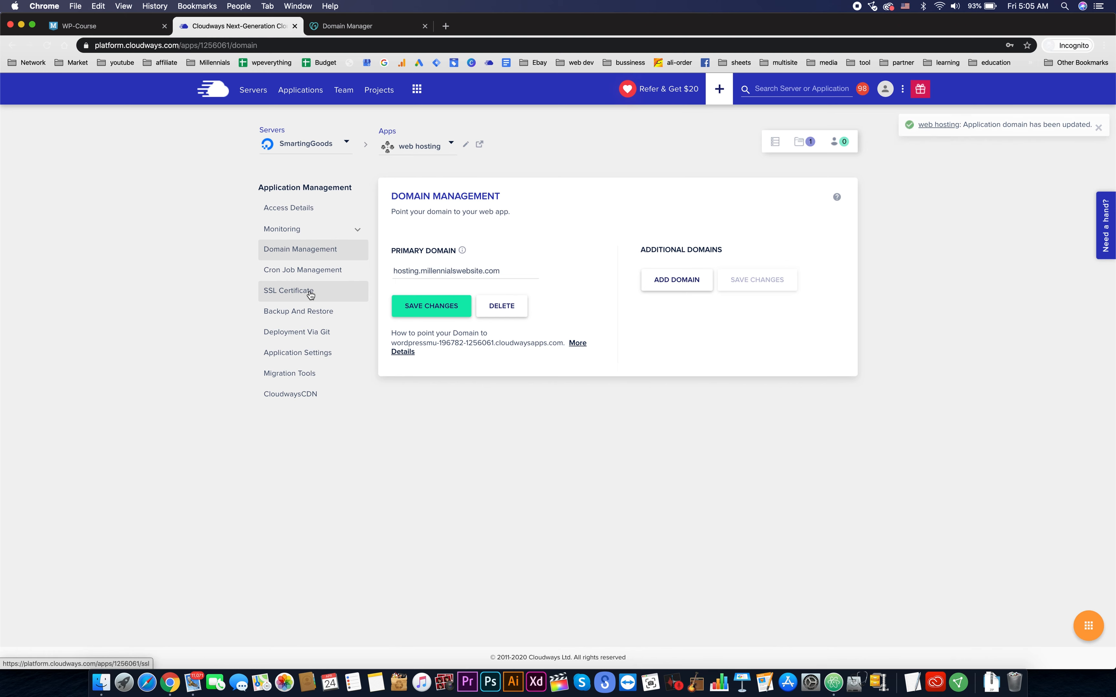
{"action": "left_click", "coordinate": [287, 290]}
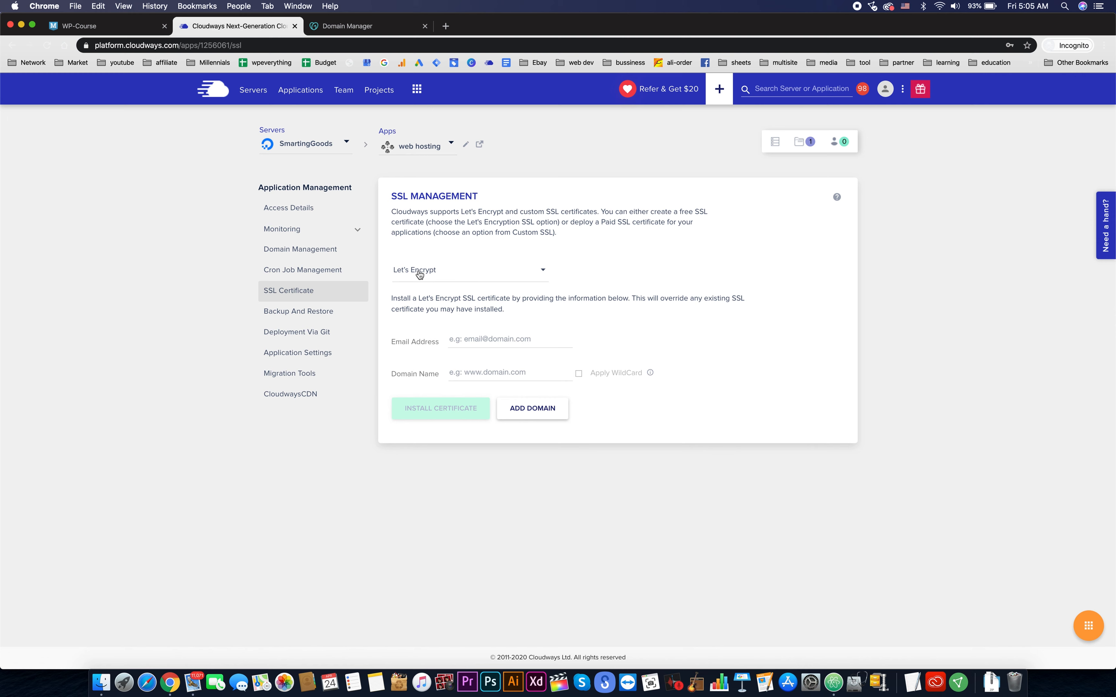
{"action": "mouse_move", "coordinate": [404, 277]}
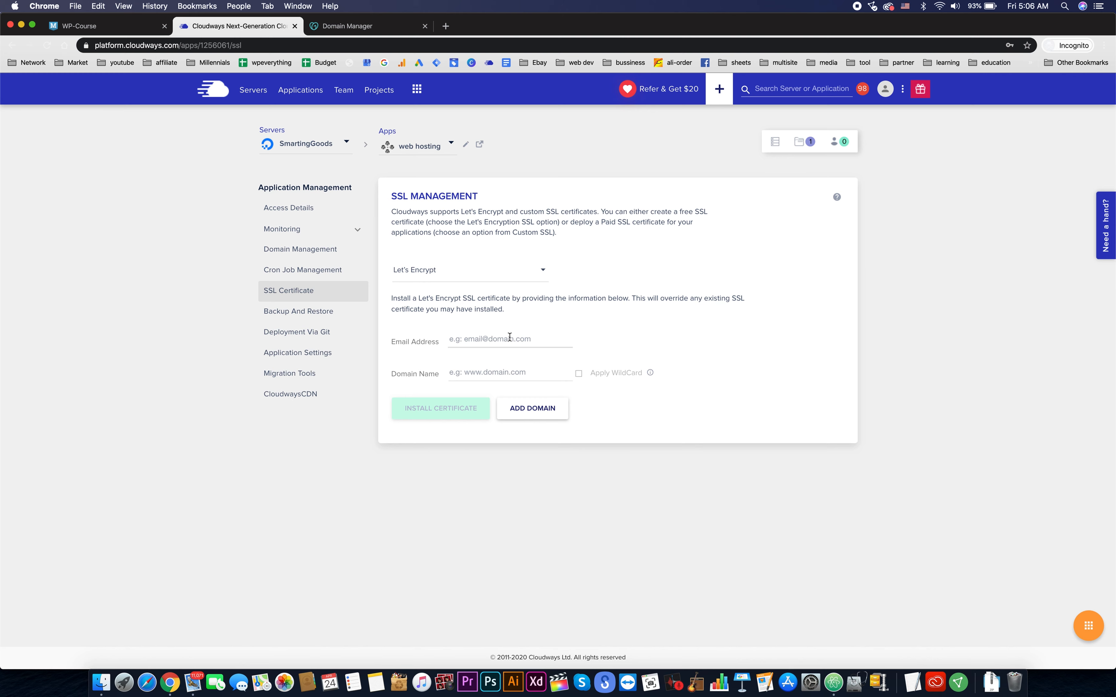
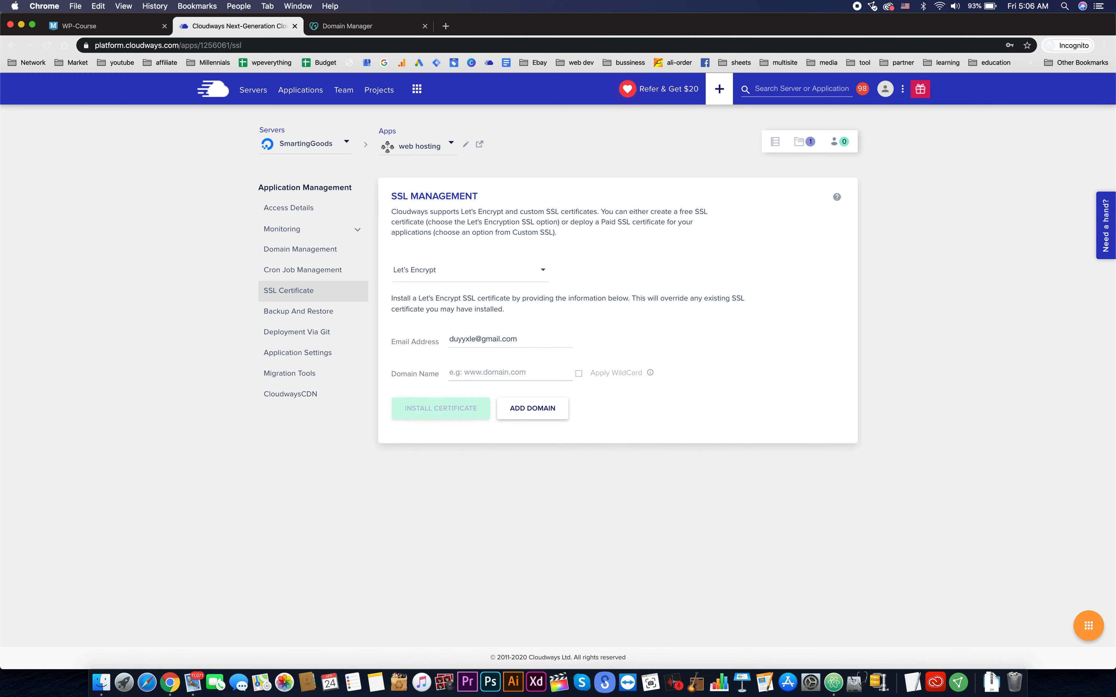
{"action": "left_click", "coordinate": [509, 372]}
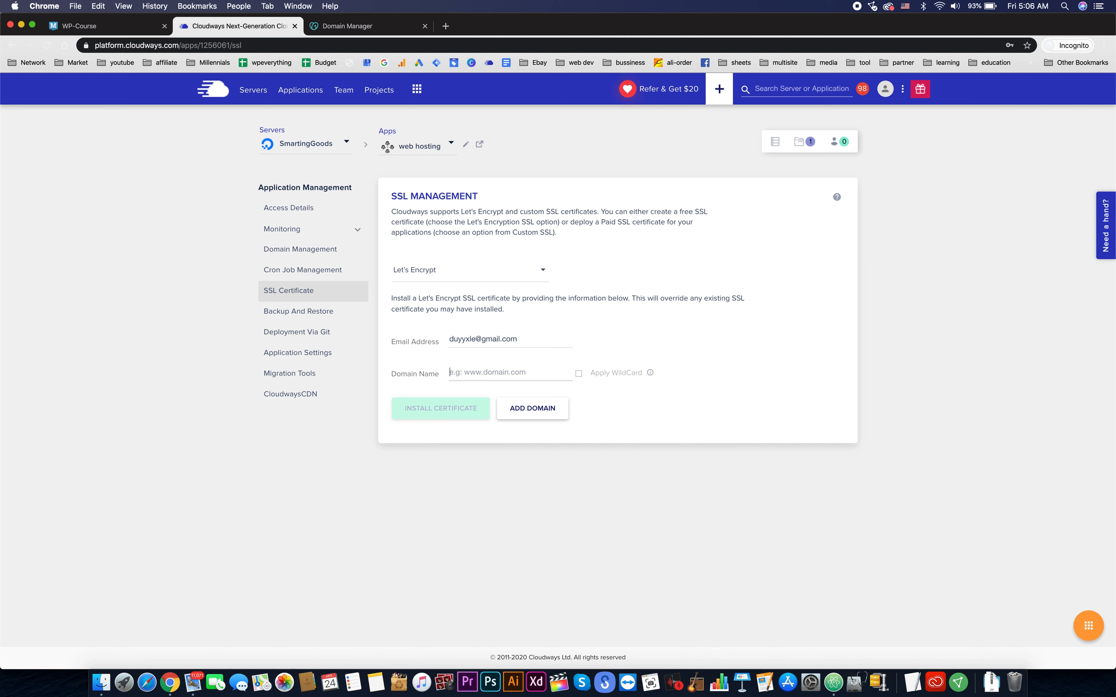
{"action": "type", "text": "hosting.millennialswebsite.com"}
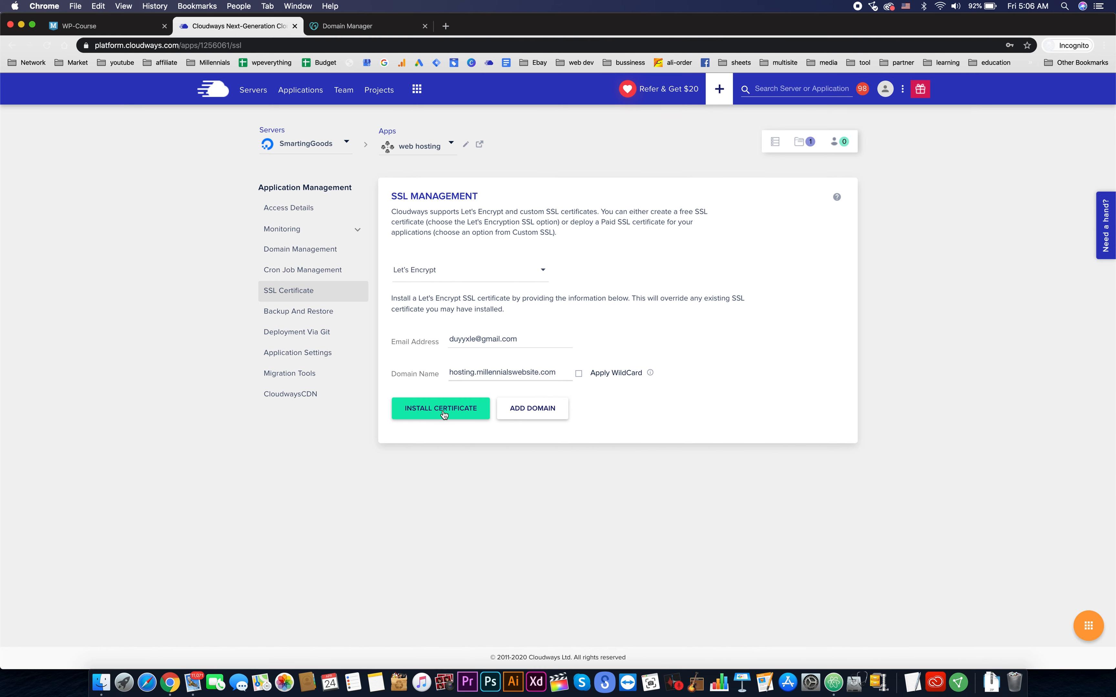
{"action": "left_click", "coordinate": [440, 408]}
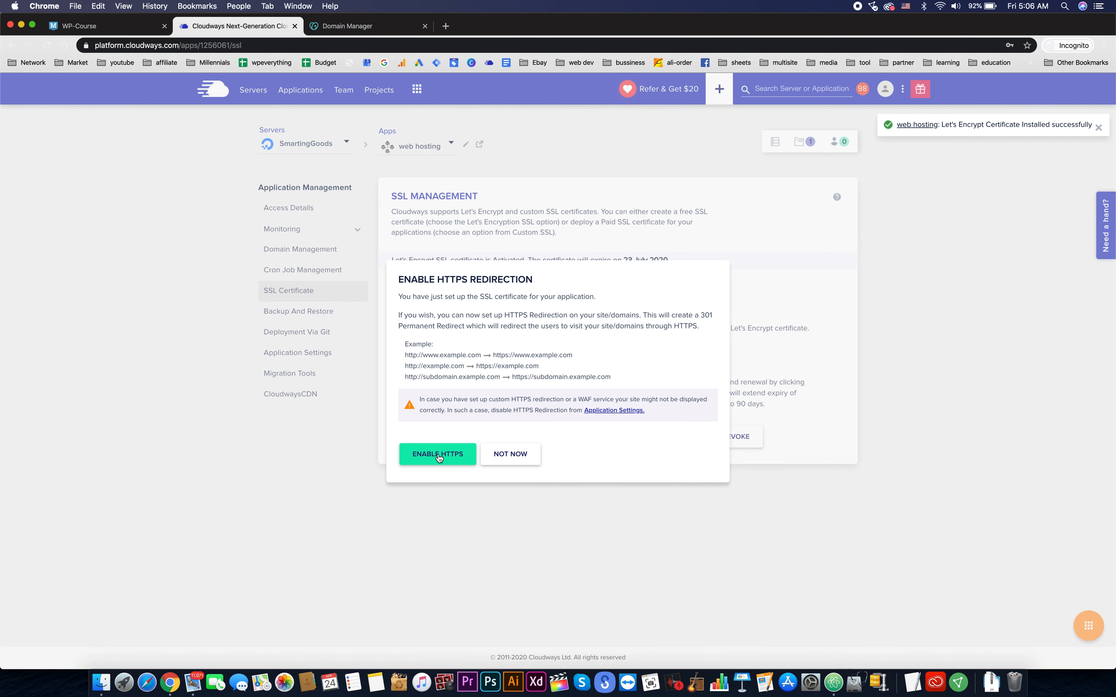
Enable HTTPS redirection, close the confirmation and return to Access Details.
{"action": "left_click", "coordinate": [437, 454]}
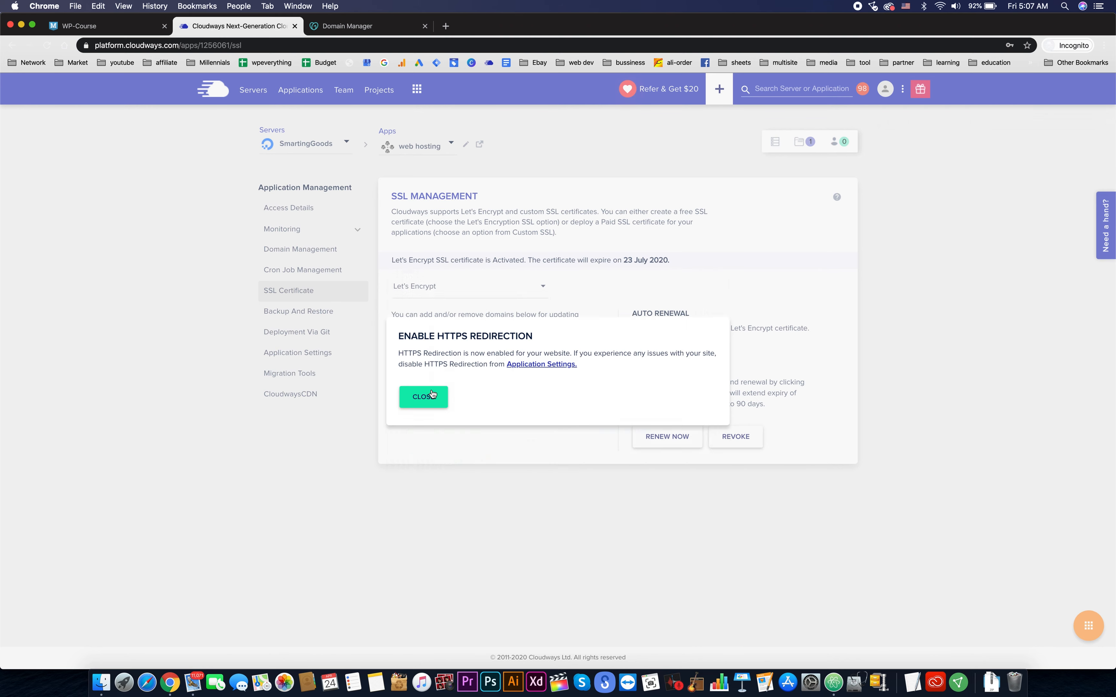
{"action": "left_click", "coordinate": [423, 396]}
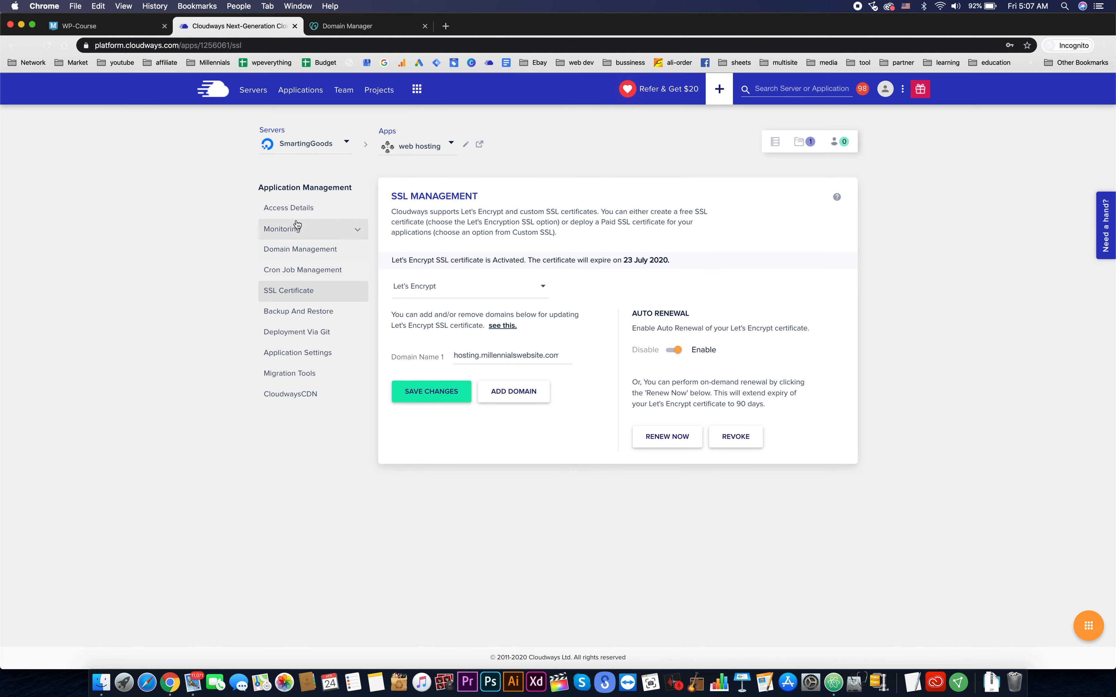
{"action": "left_click", "coordinate": [288, 208]}
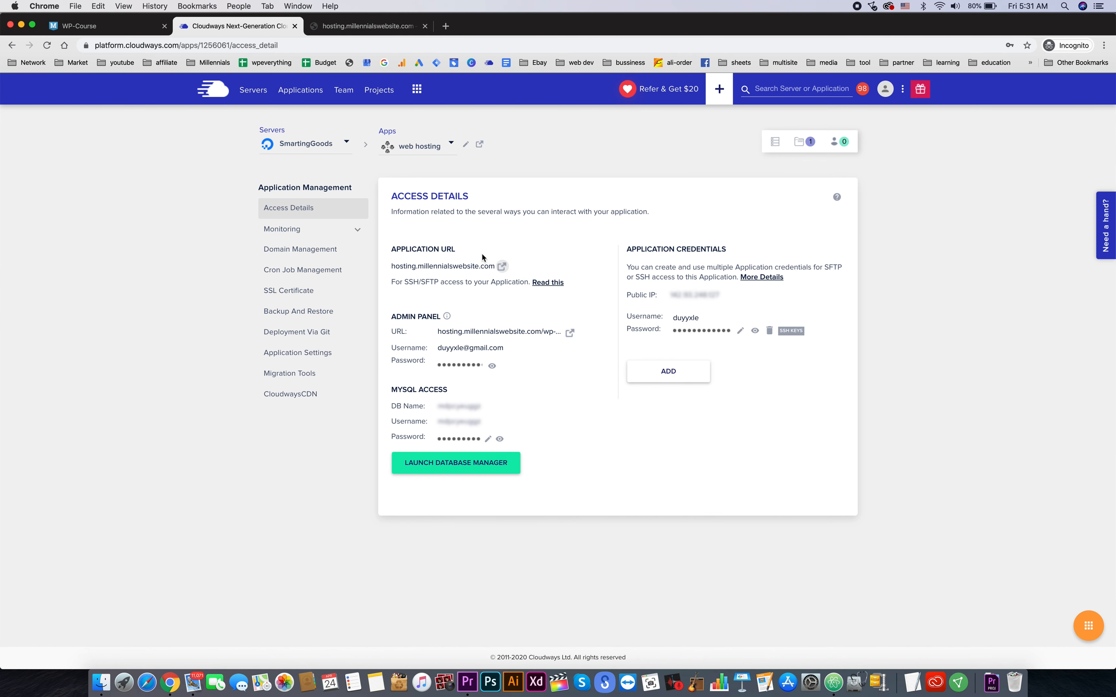
{"action": "mouse_move", "coordinate": [503, 307]}
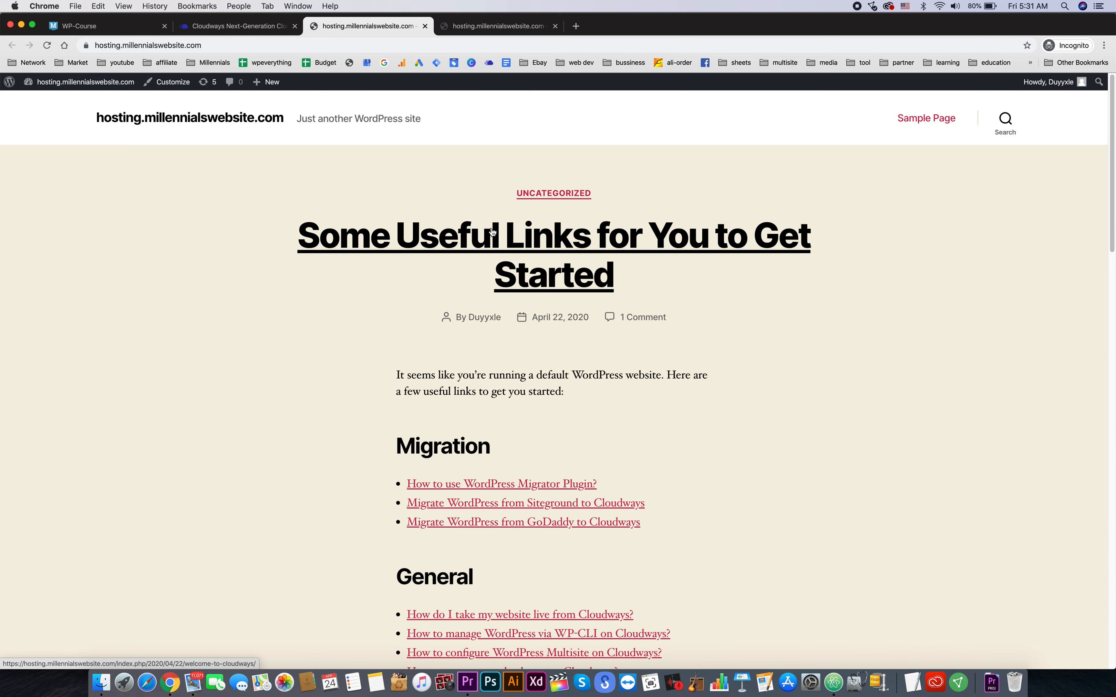
{"action": "mouse_move", "coordinate": [584, 182]}
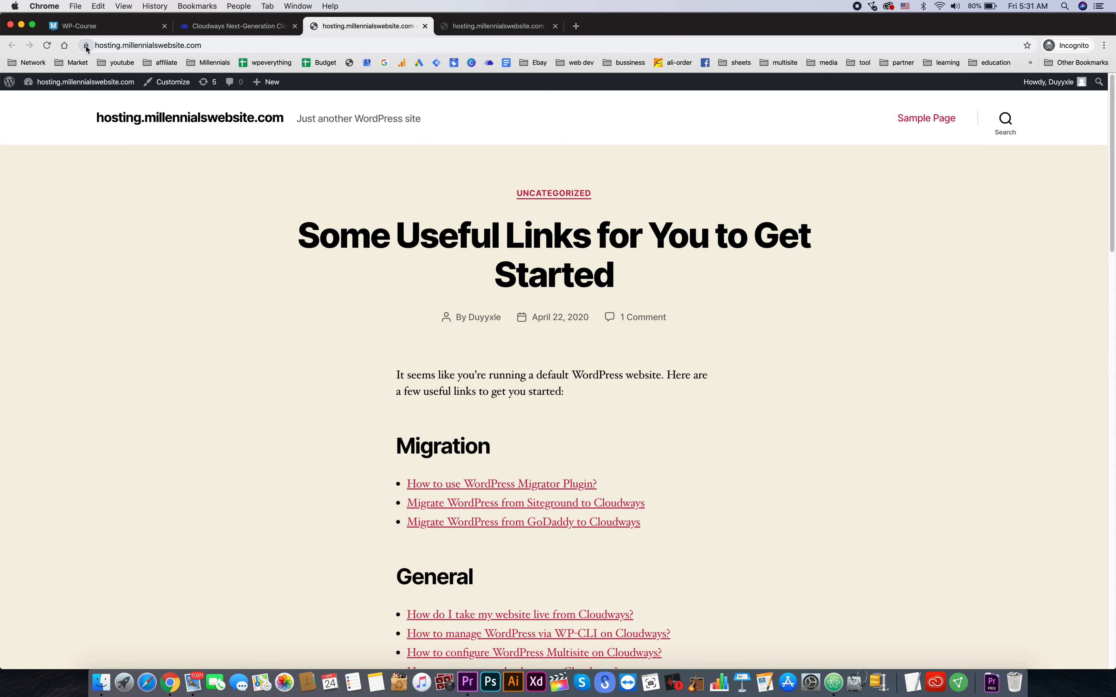
{"action": "mouse_move", "coordinate": [87, 45]}
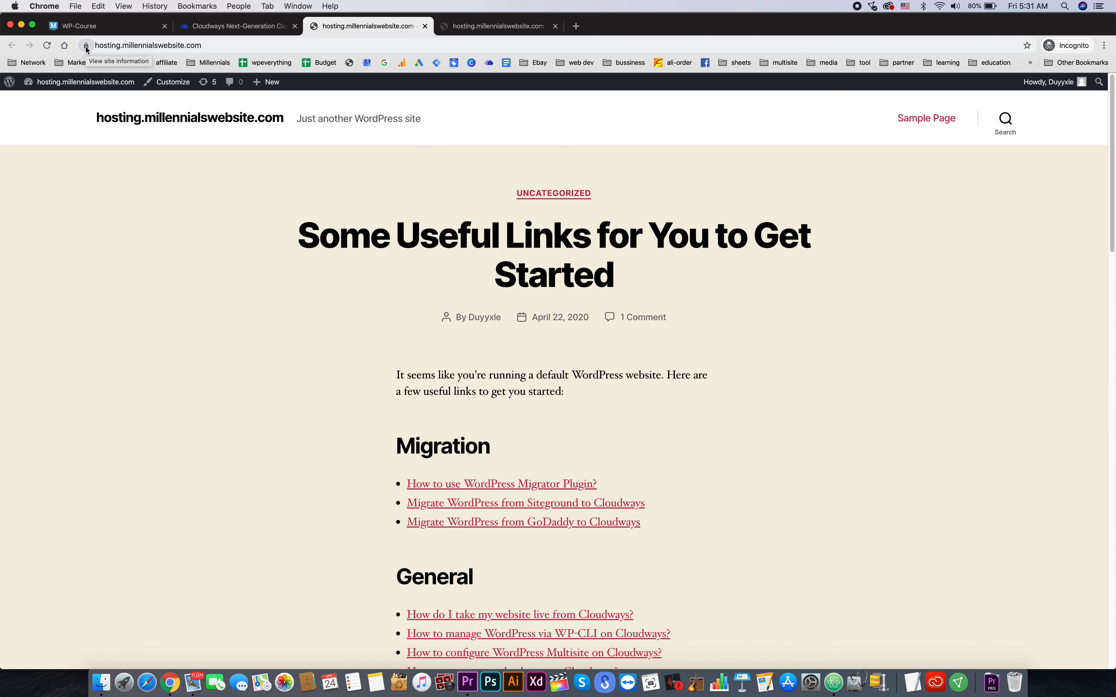
Return to the Cloudways tab after checking the site loads with a padlock.
{"action": "left_click", "coordinate": [237, 26]}
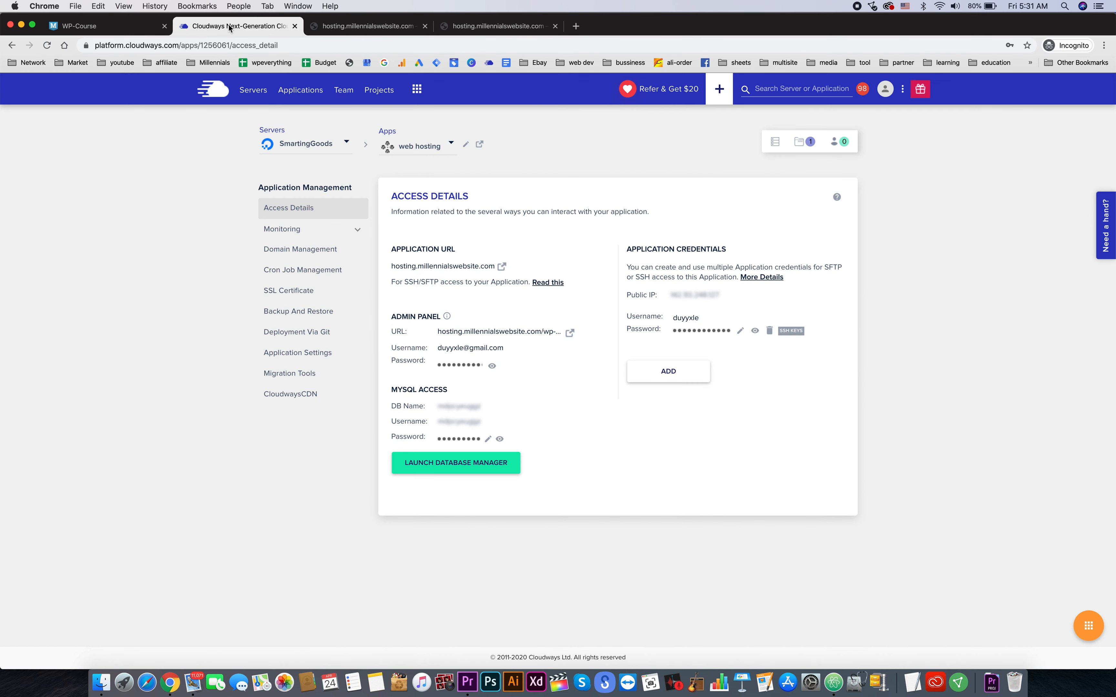
{"action": "mouse_move", "coordinate": [590, 329]}
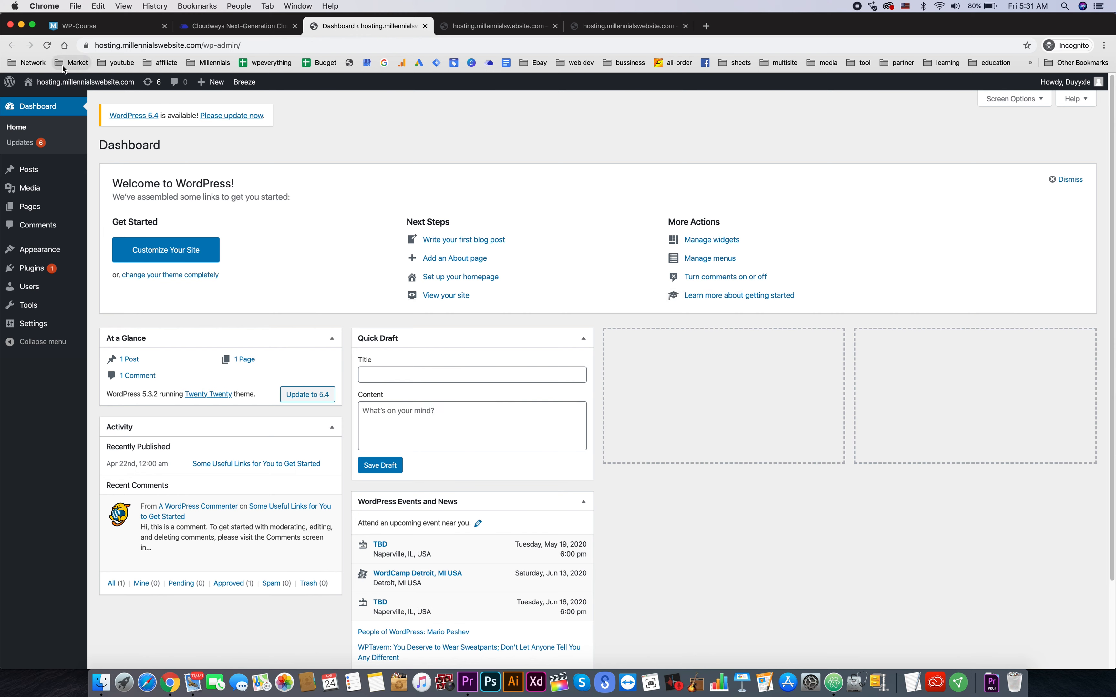
{"action": "mouse_move", "coordinate": [146, 347]}
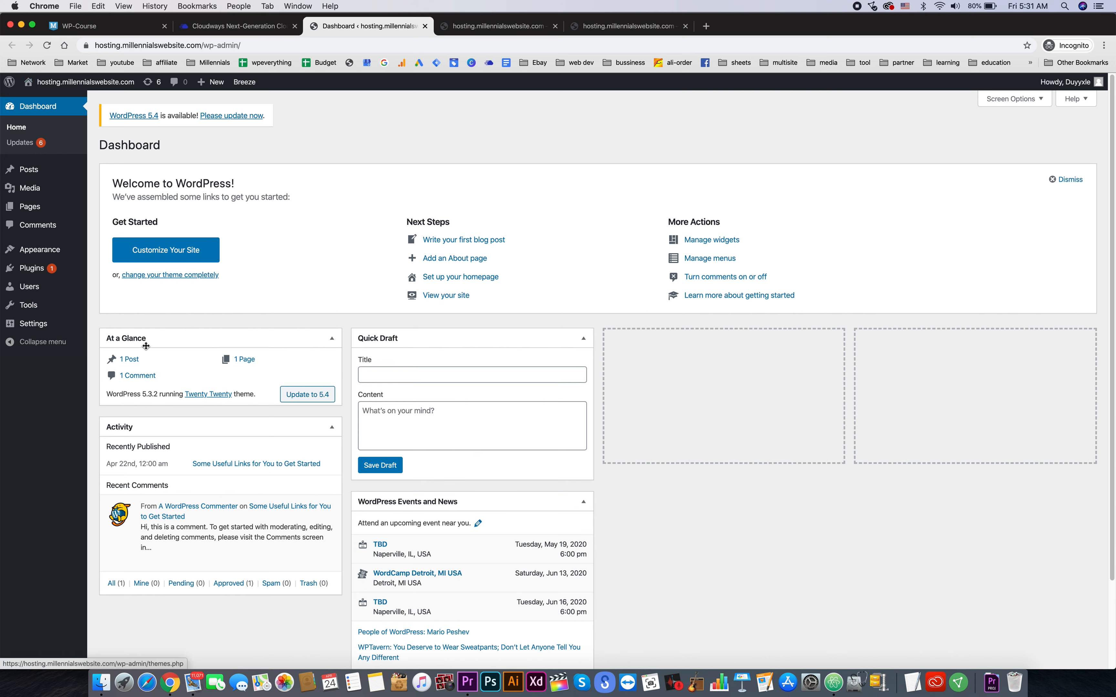
{"action": "mouse_move", "coordinate": [85, 115]}
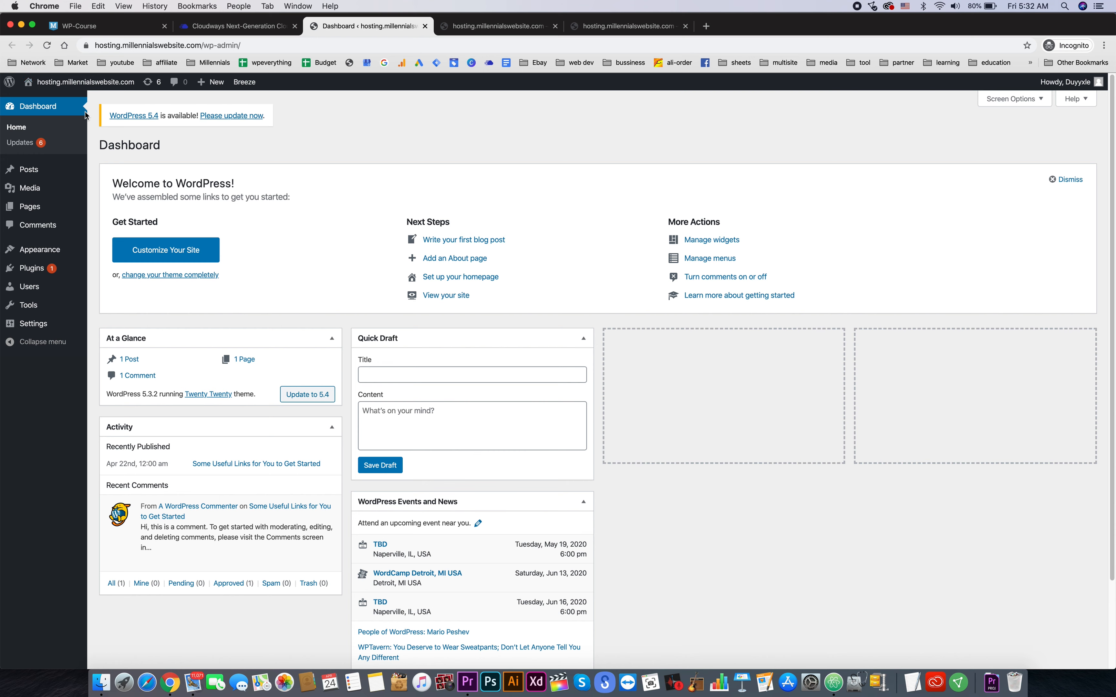
{"action": "mouse_move", "coordinate": [31, 63]}
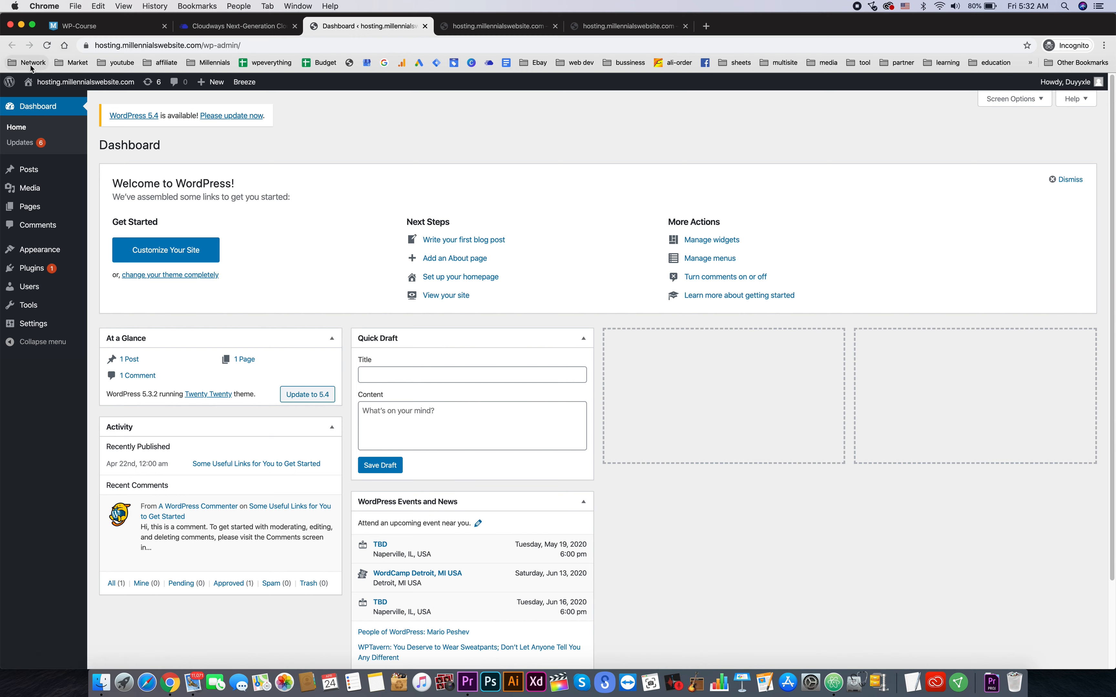
{"action": "mouse_move", "coordinate": [649, 83]}
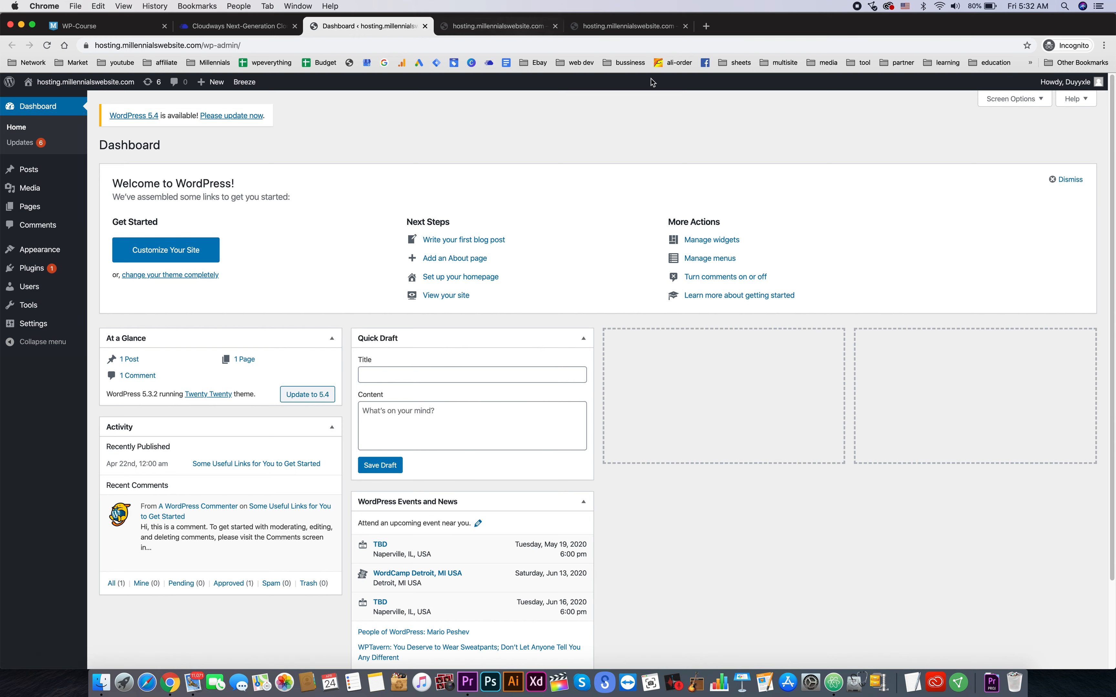